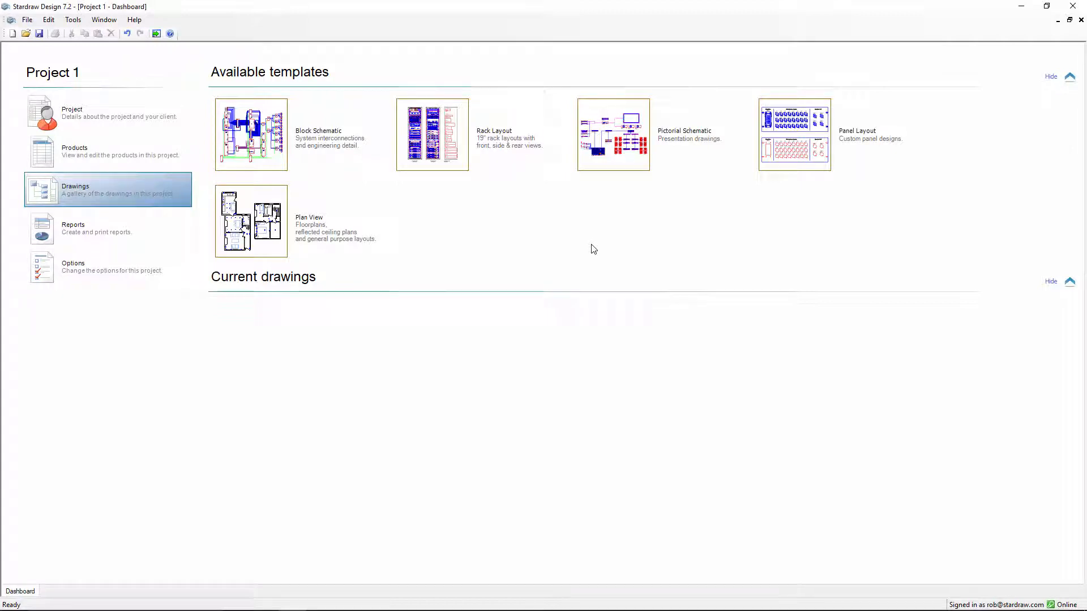
{"action": "mouse_move", "coordinate": [821, 149]}
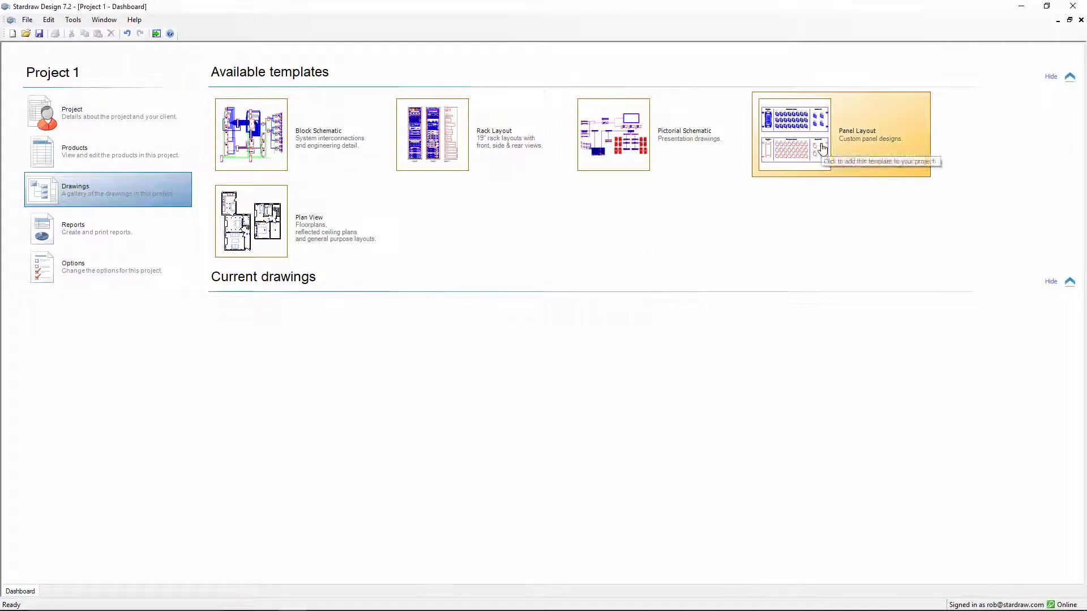
{"action": "mouse_move", "coordinate": [822, 149]}
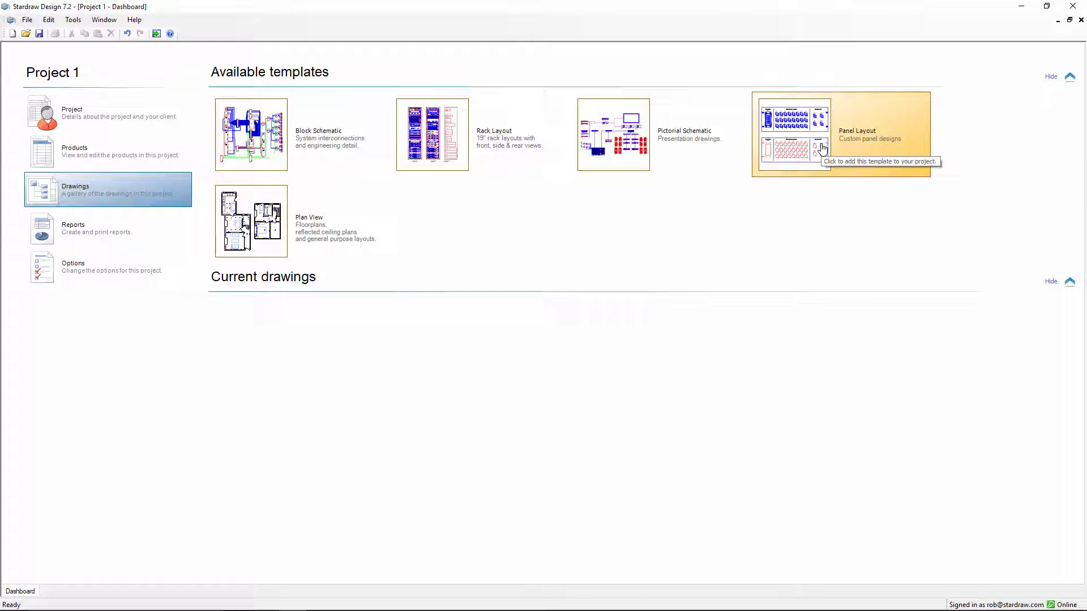
Step: Create a Panel Layout drawing and expand Hardware > Panels > Blank in the Product Browser
{"action": "left_click", "coordinate": [842, 132]}
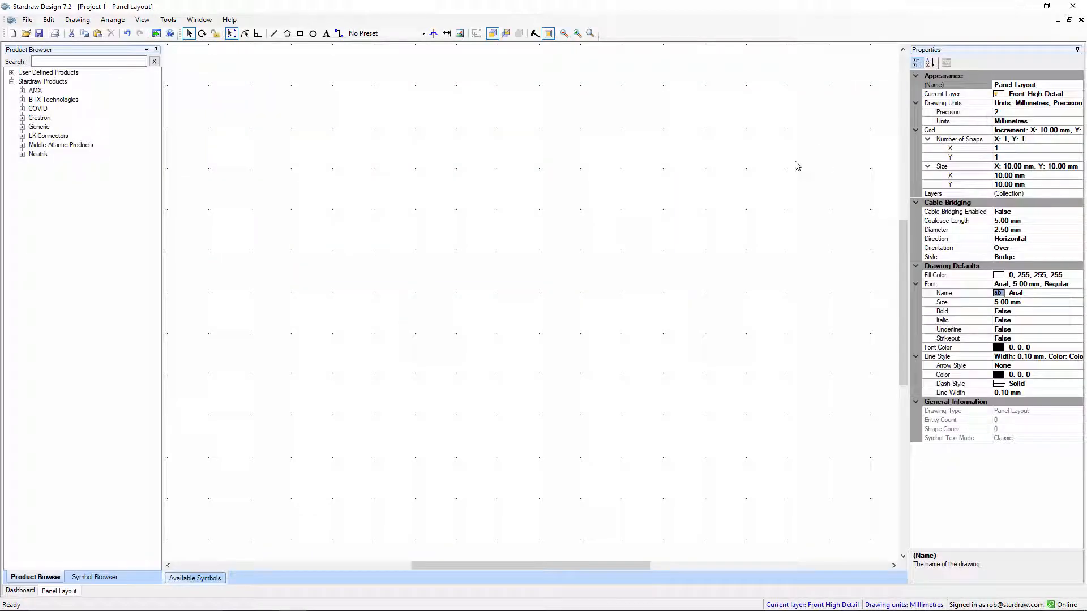
{"action": "mouse_move", "coordinate": [534, 271]}
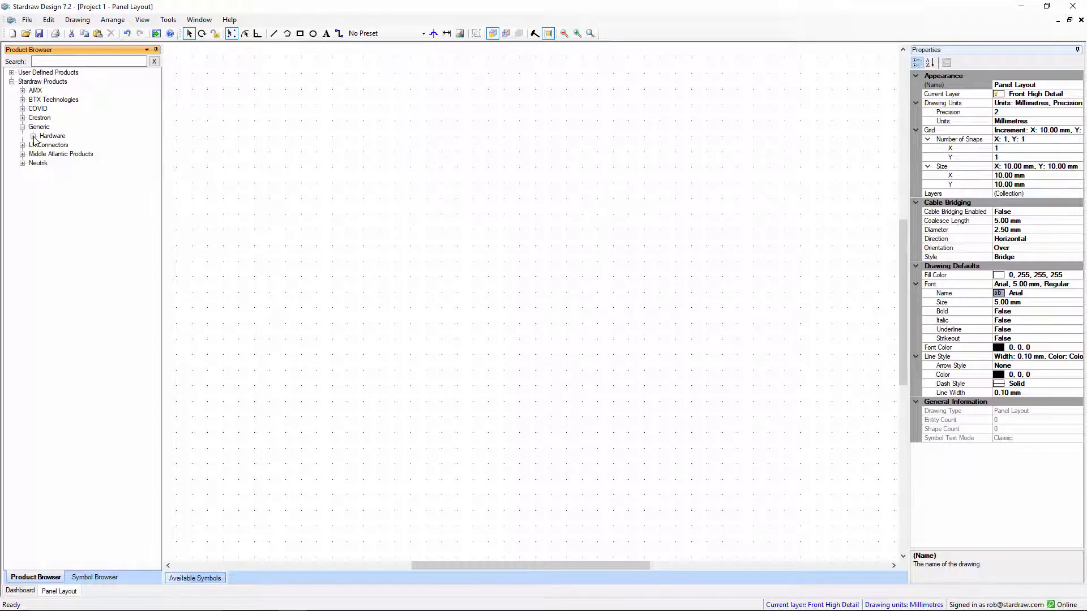
{"action": "left_click", "coordinate": [33, 135]}
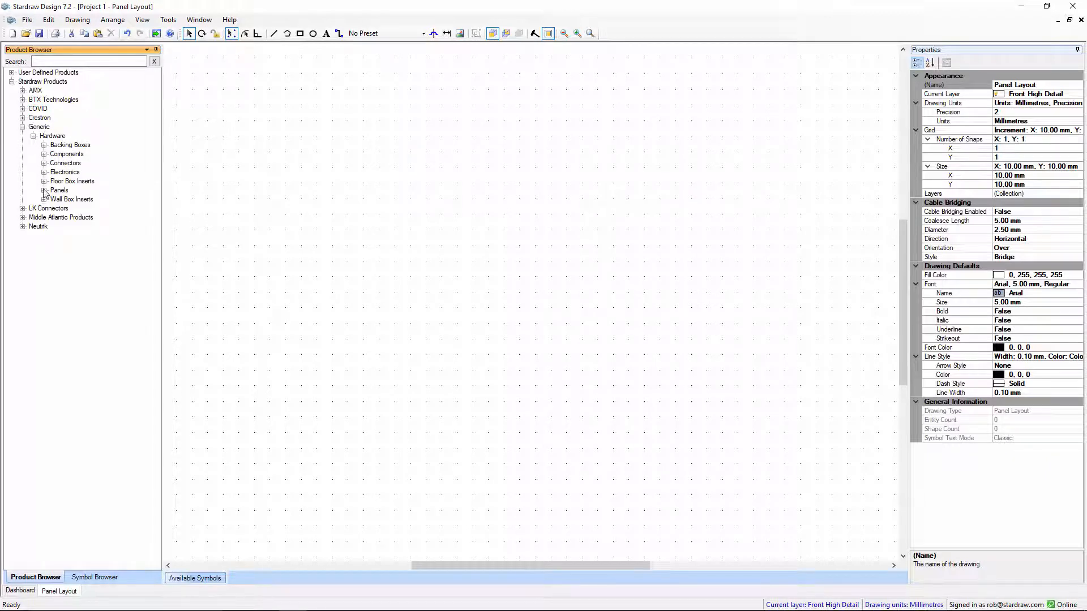
{"action": "left_click", "coordinate": [44, 190]}
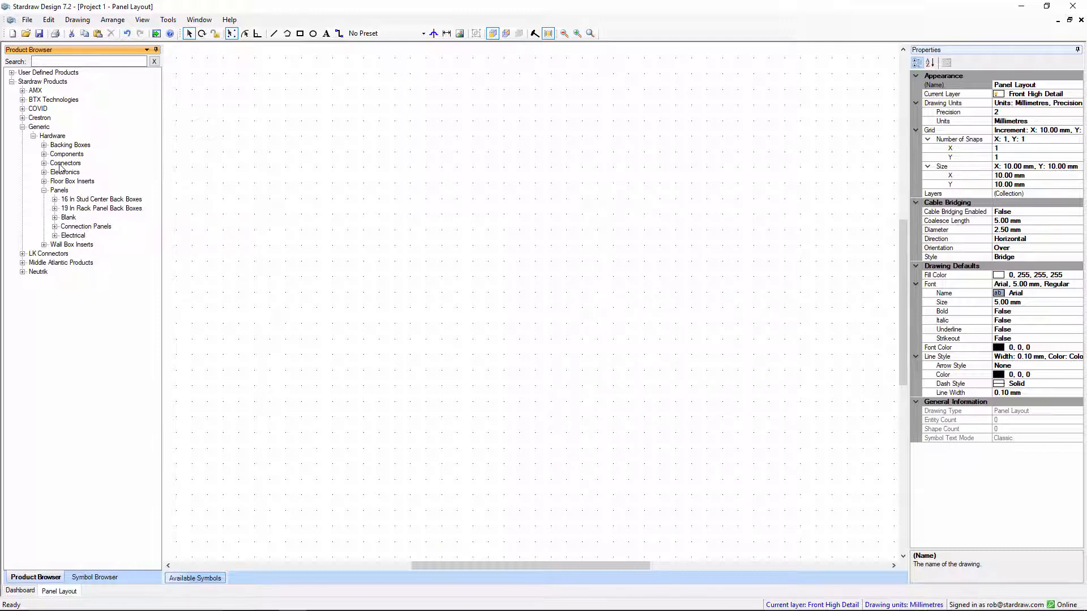
{"action": "left_click", "coordinate": [54, 216]}
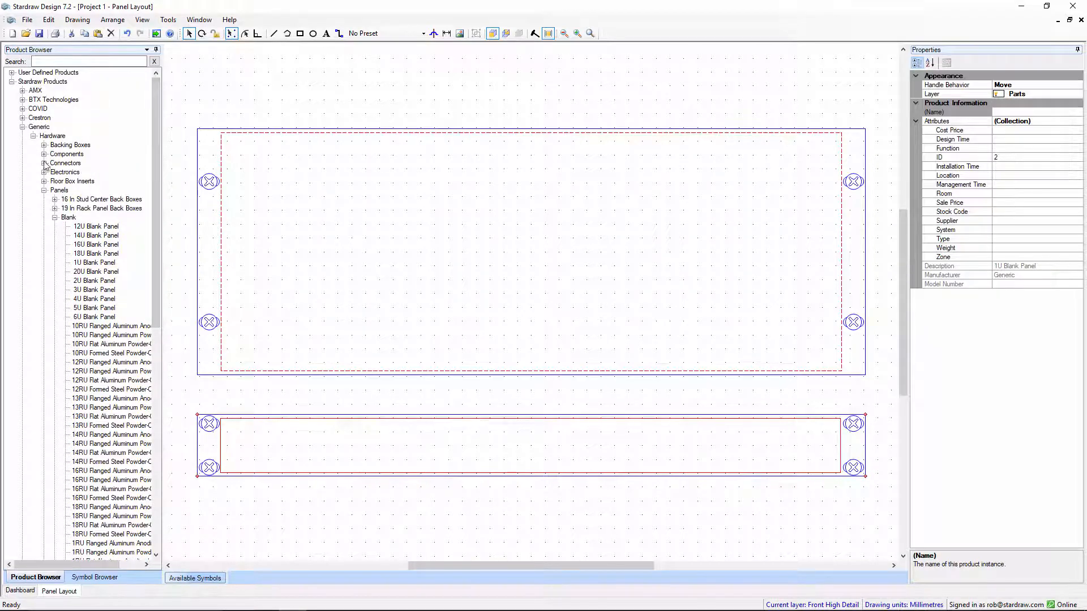
Step: Expand Connectors > Harting-Contact to reach the 72DD Female connector
{"action": "left_click", "coordinate": [44, 163]}
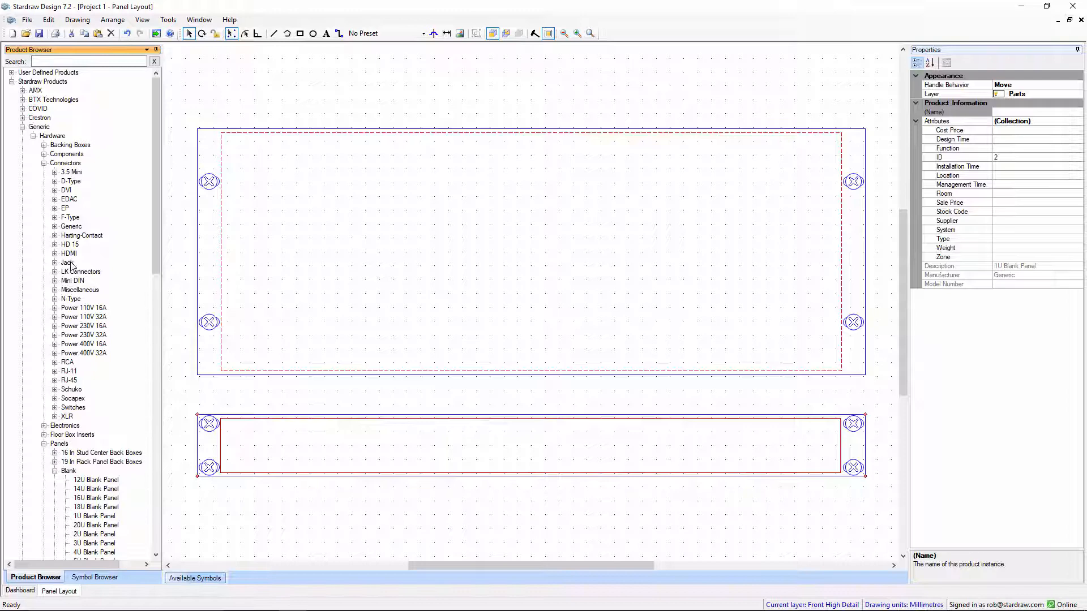
{"action": "mouse_move", "coordinate": [71, 223]}
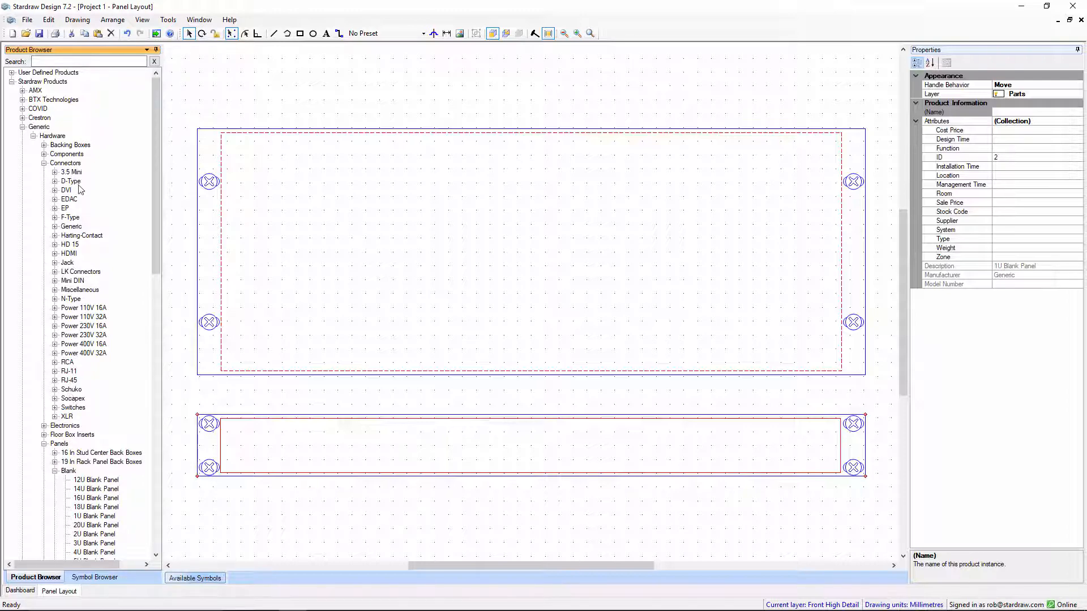
{"action": "left_click", "coordinate": [55, 235]}
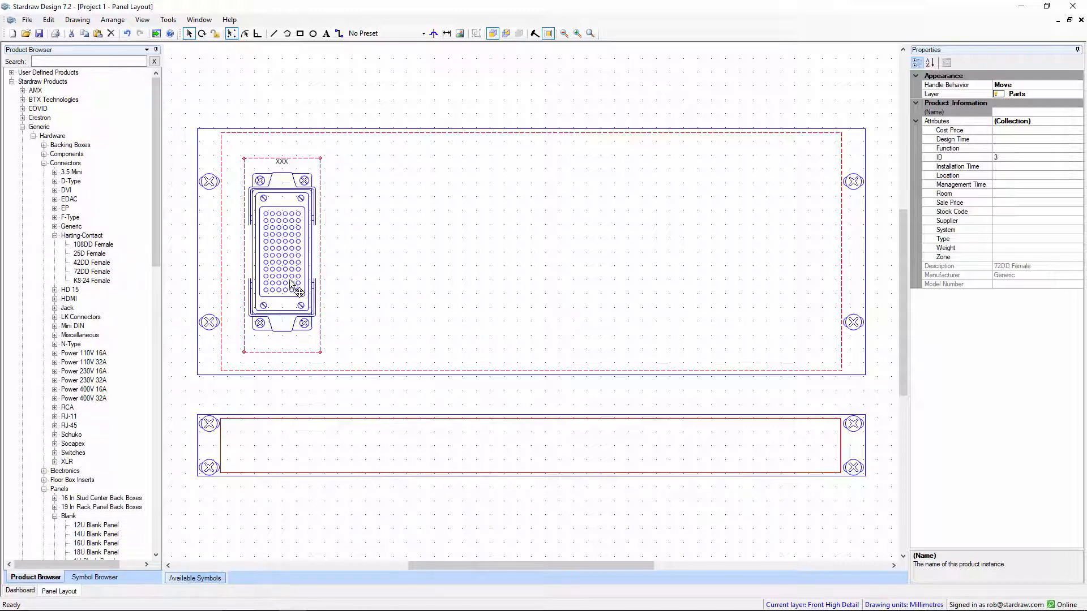
{"action": "mouse_move", "coordinate": [296, 234]}
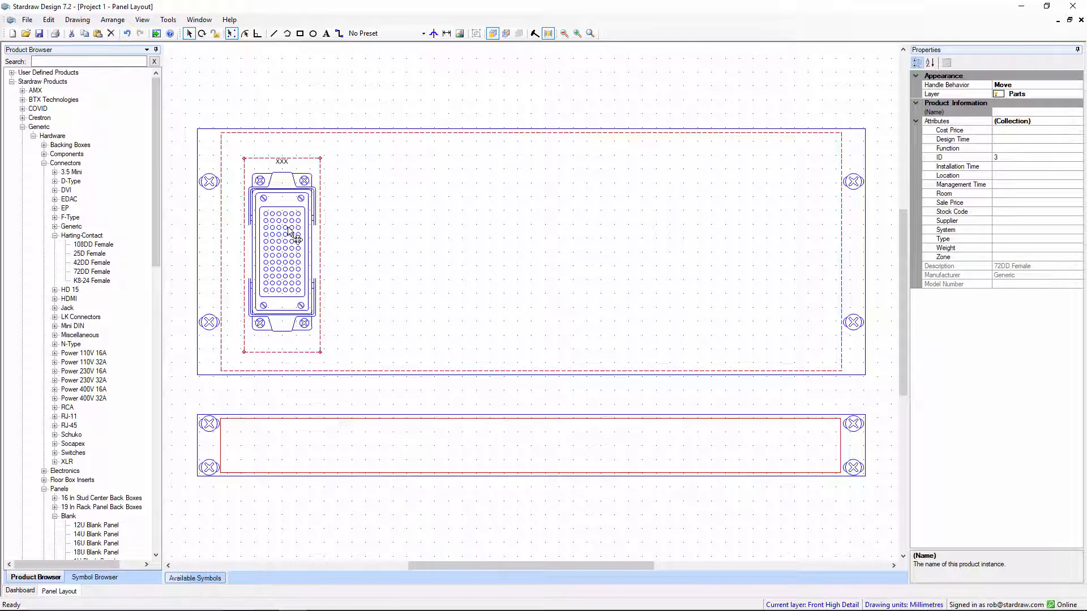
Step: Replace the Harting connector's XXX engraving with 'Mics 1-24'
{"action": "double_click", "coordinate": [281, 256]}
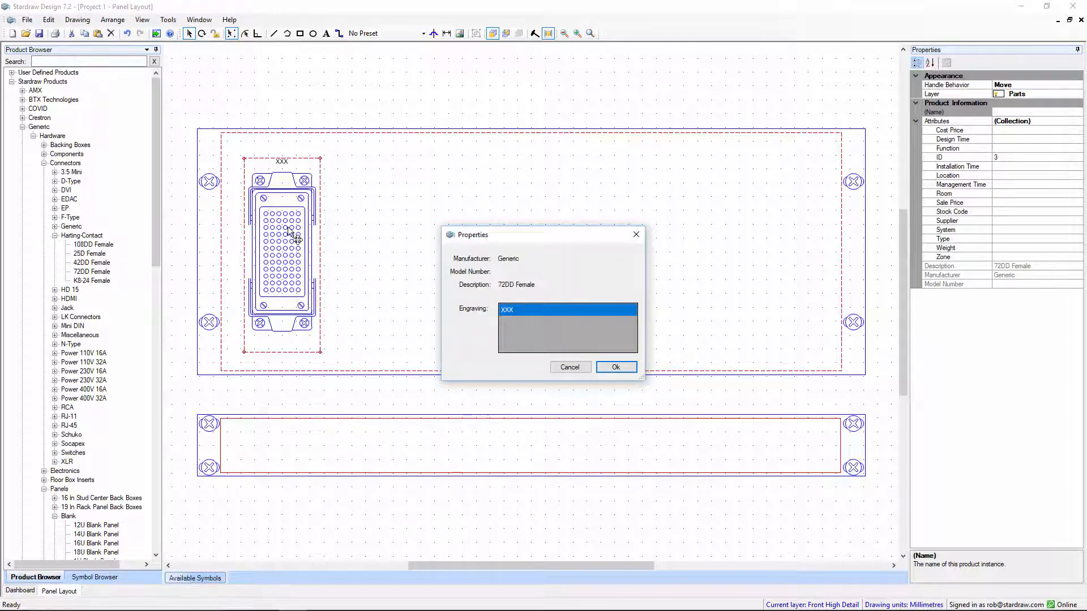
{"action": "type", "text": "Mics"}
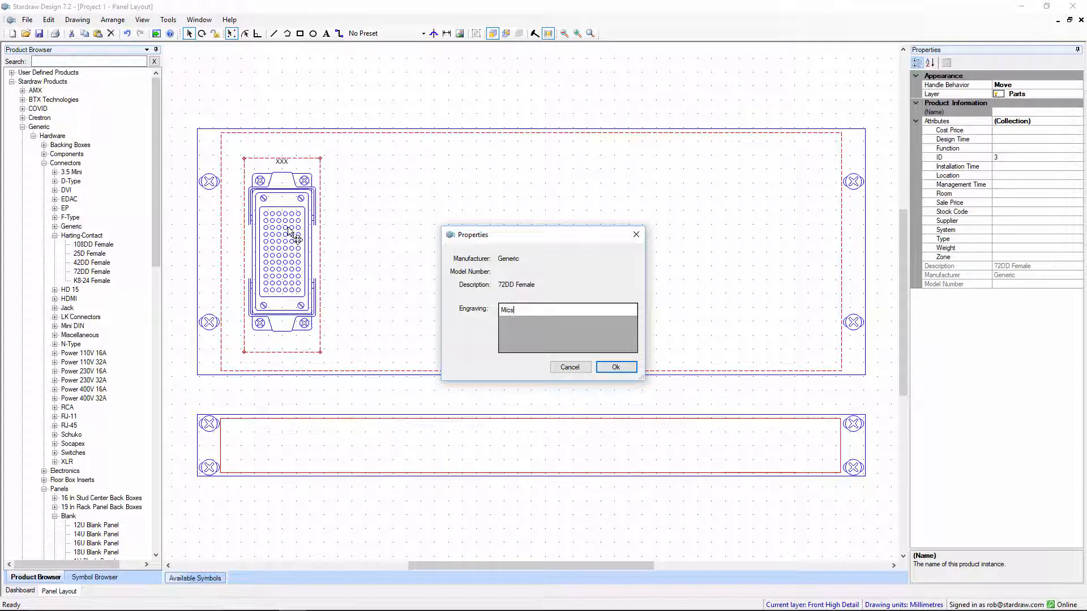
{"action": "type", "text": "1-24"}
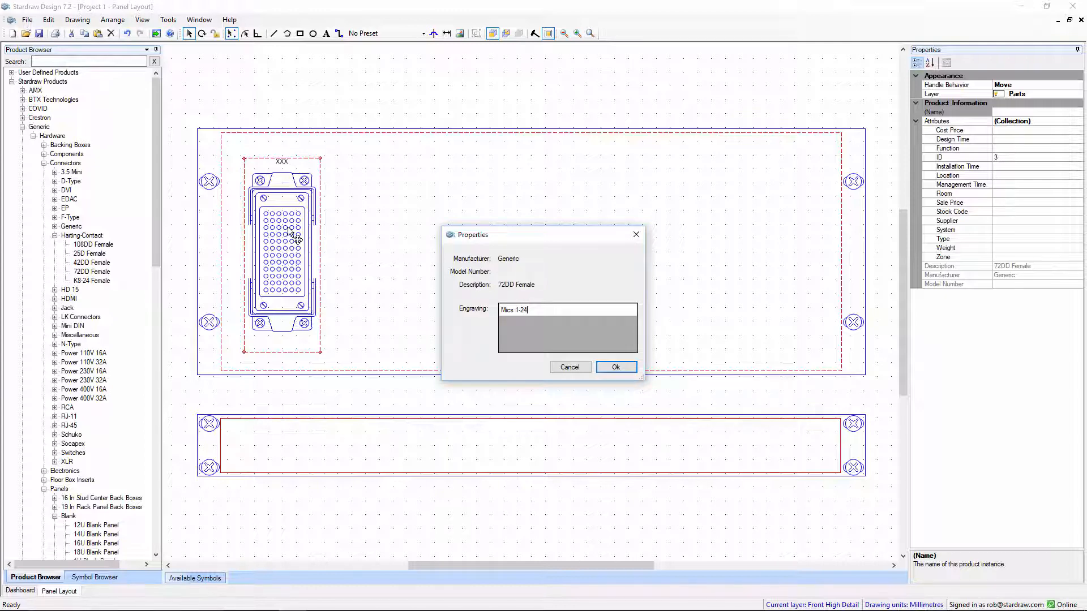
{"action": "left_click", "coordinate": [615, 367]}
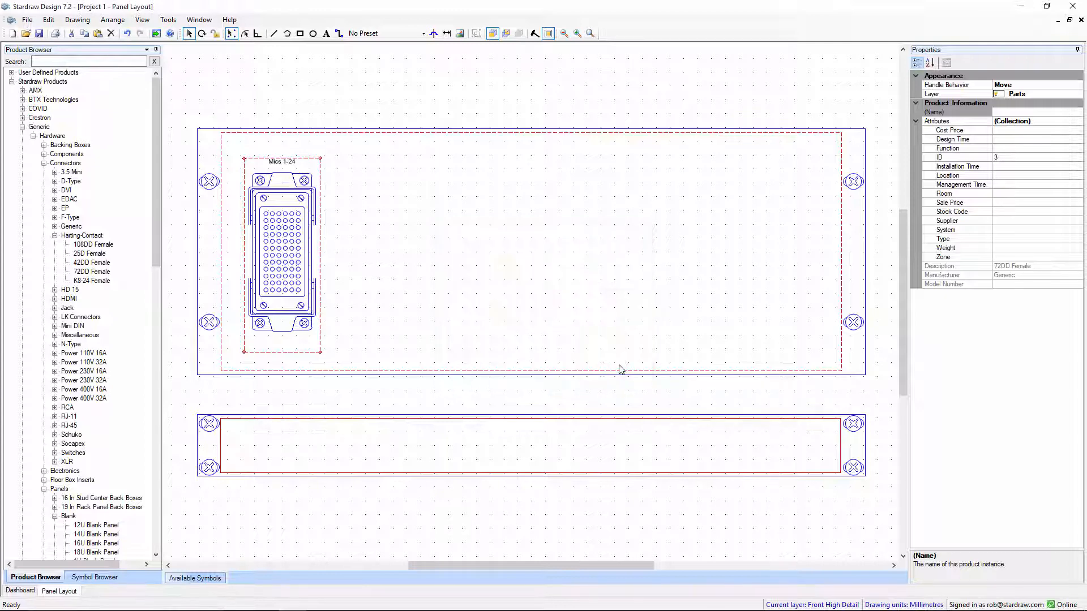
{"action": "mouse_move", "coordinate": [156, 409]}
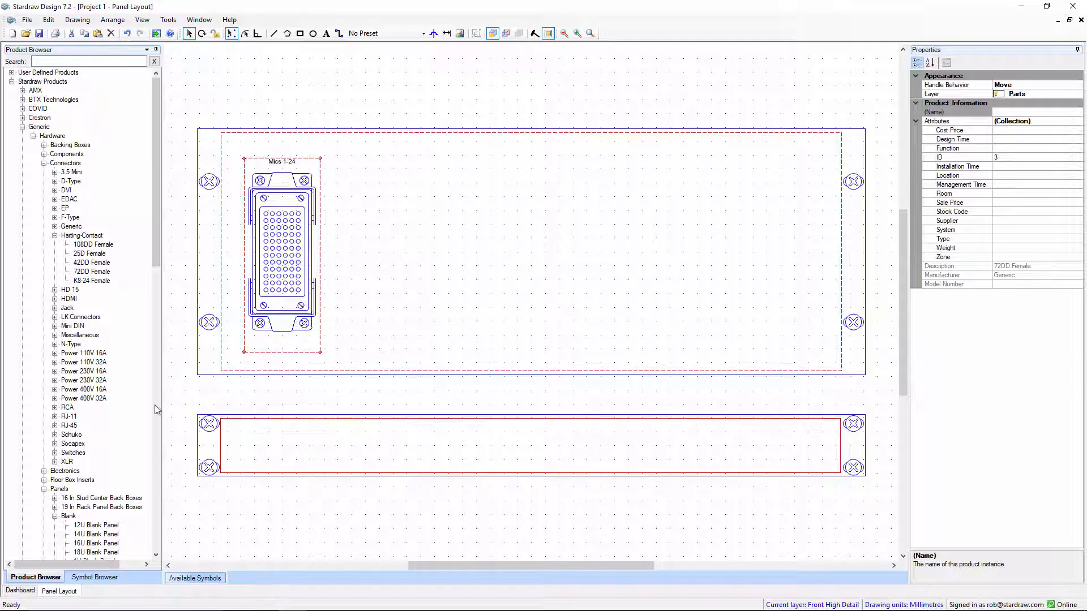
Step: Expand the XLR connector list and turn the clearance outlines back on
{"action": "left_click", "coordinate": [55, 462]}
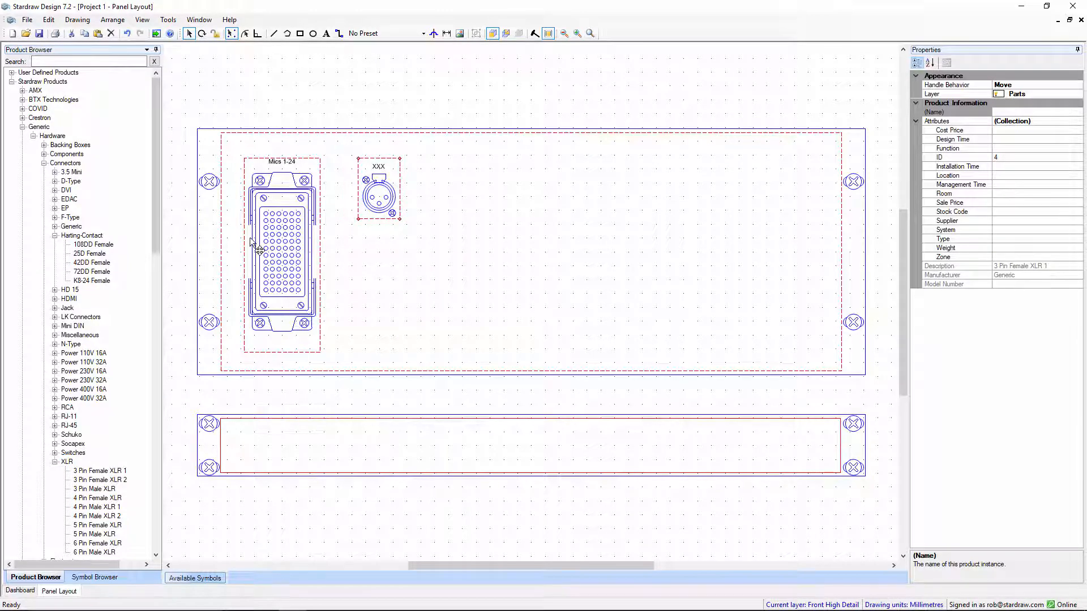
{"action": "mouse_move", "coordinate": [291, 176]}
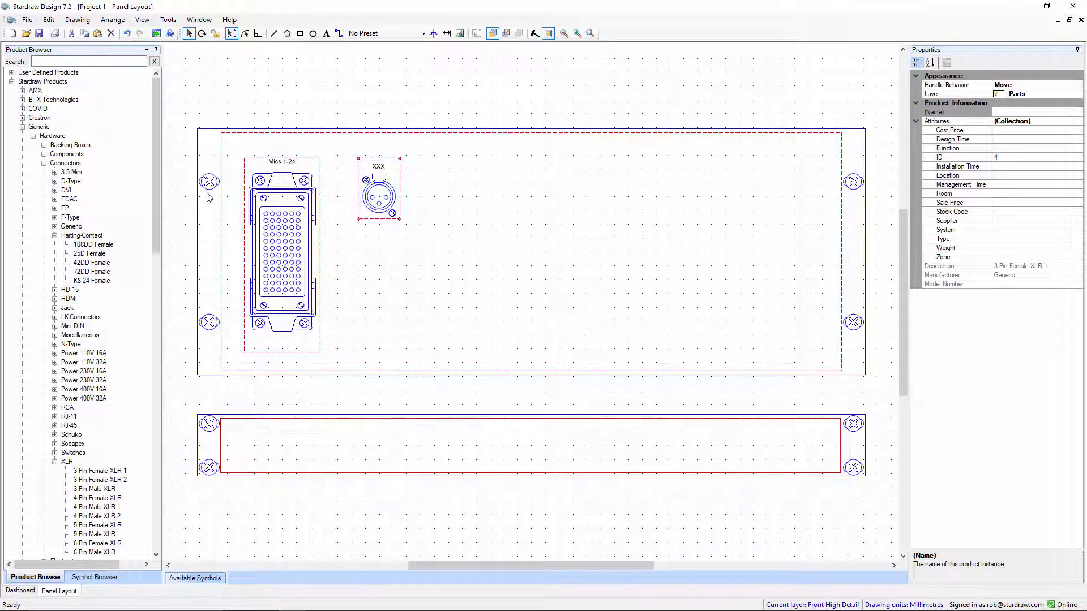
{"action": "mouse_move", "coordinate": [221, 242]}
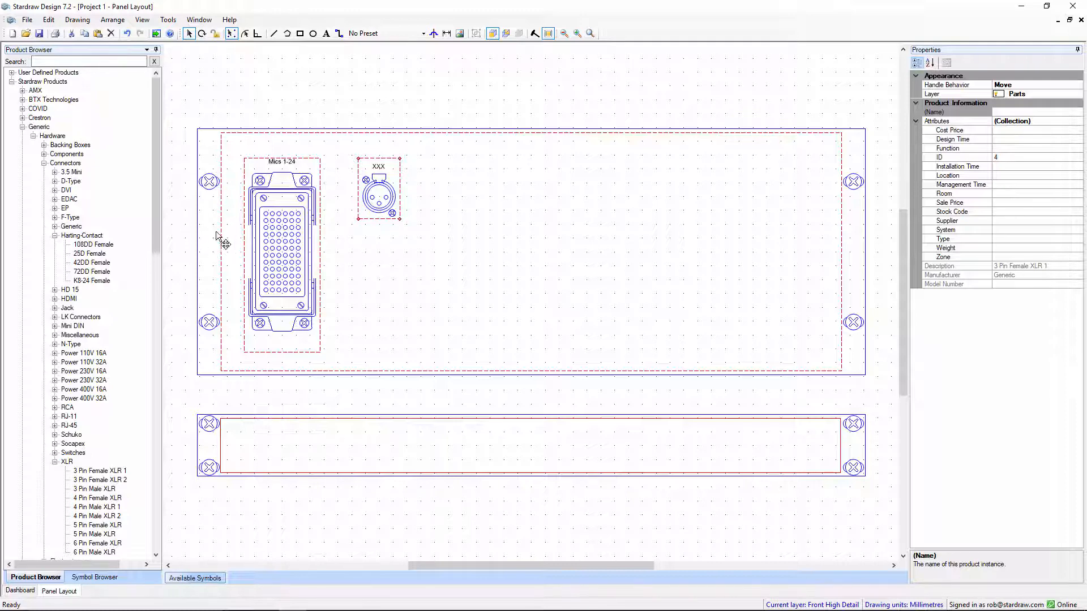
{"action": "mouse_move", "coordinate": [284, 194]}
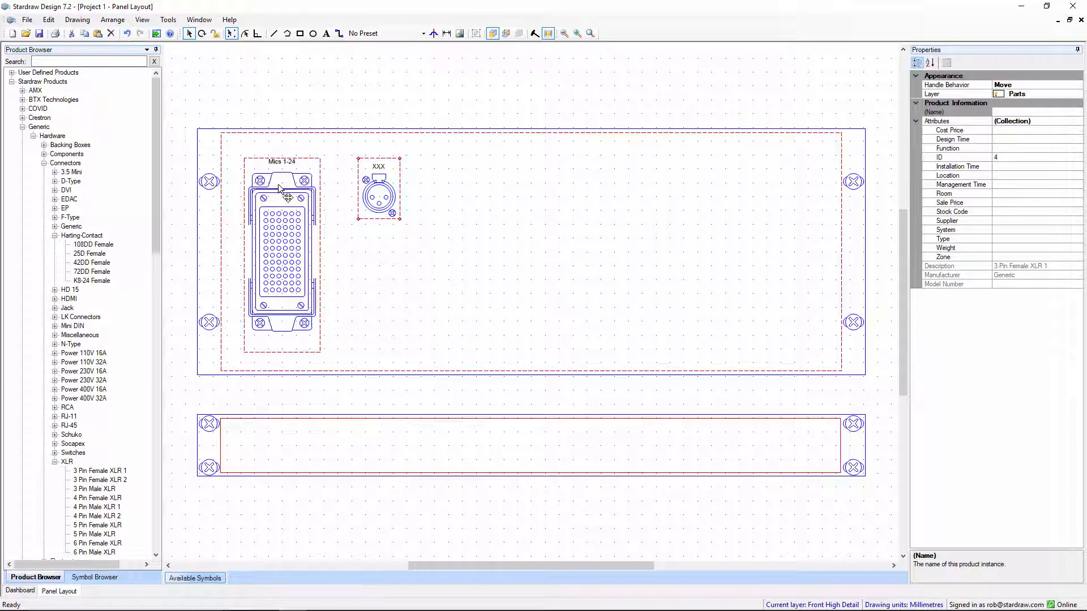
{"action": "mouse_move", "coordinate": [548, 33]}
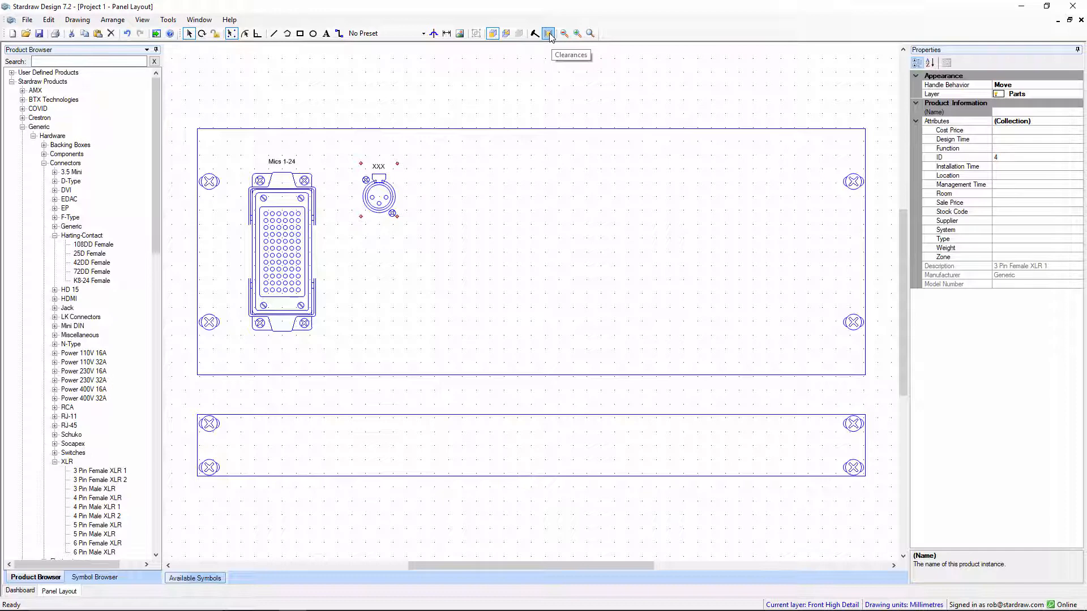
{"action": "left_click", "coordinate": [548, 33]}
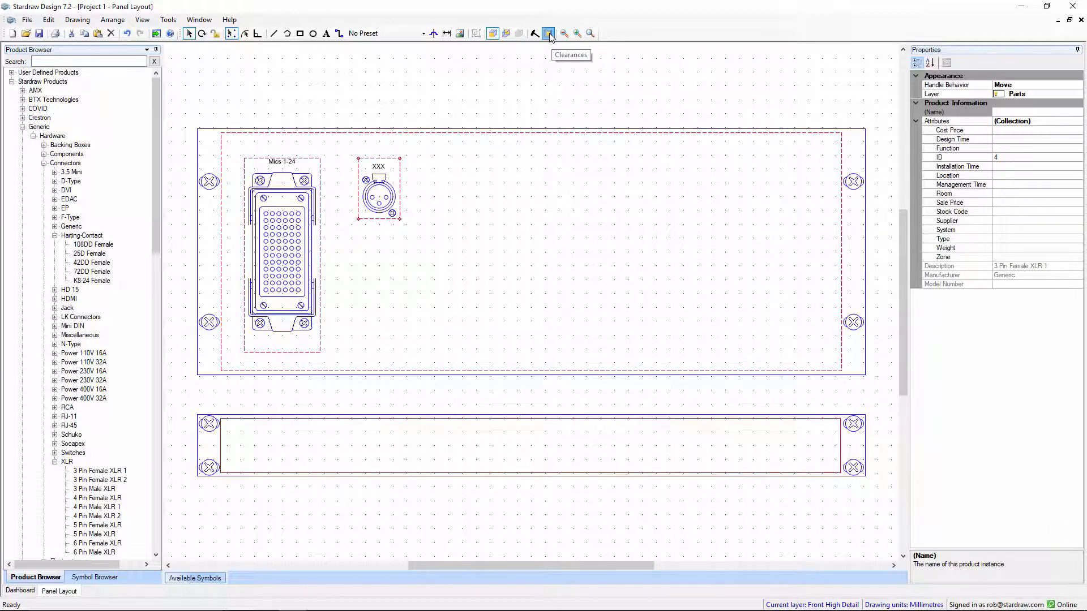
{"action": "mouse_move", "coordinate": [294, 249]}
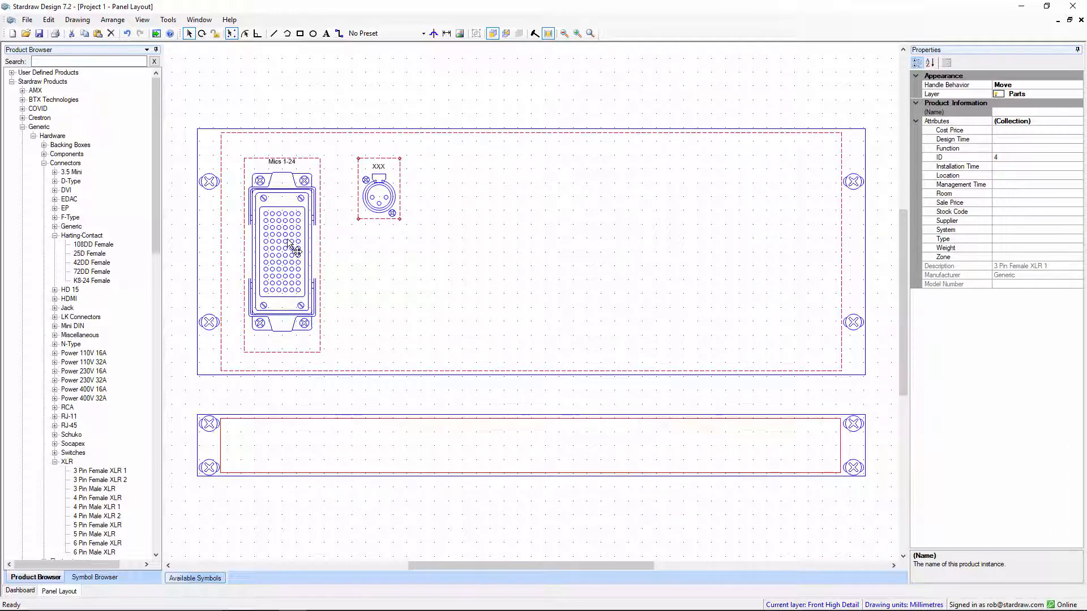
{"action": "mouse_move", "coordinate": [287, 219]}
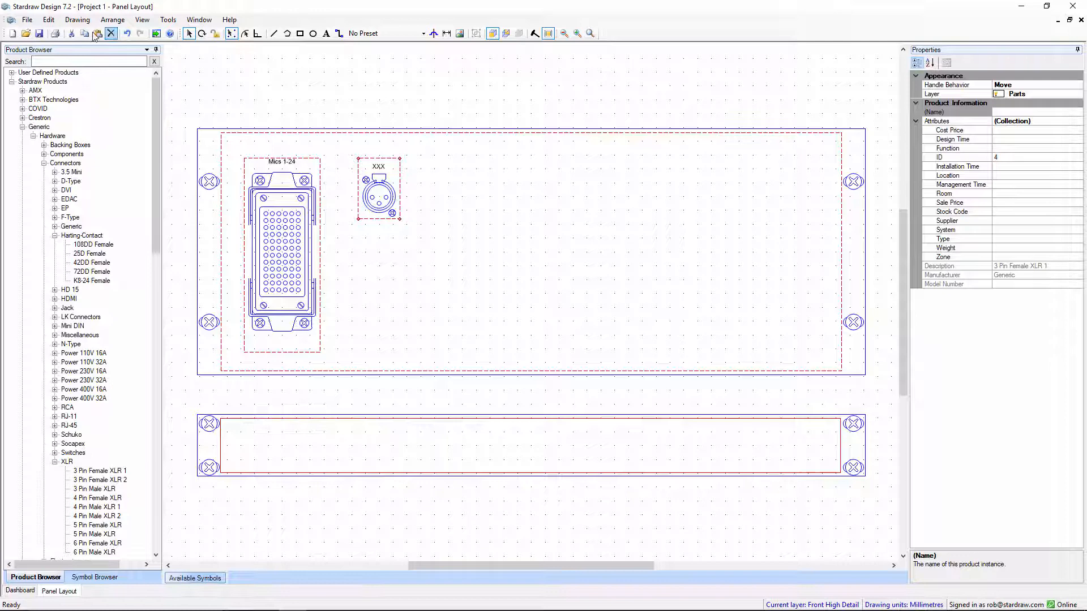
{"action": "mouse_move", "coordinate": [83, 34]}
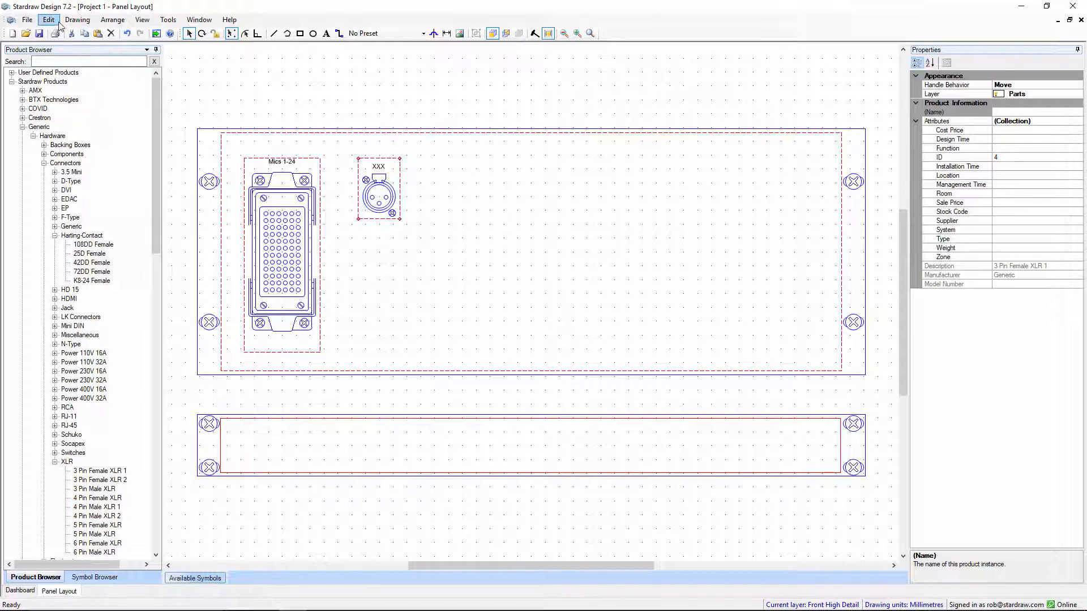
Step: Paste the XLR as an 8 × 3 array with 30 mm X and 43.75 mm Y offsets
{"action": "left_click", "coordinate": [48, 19]}
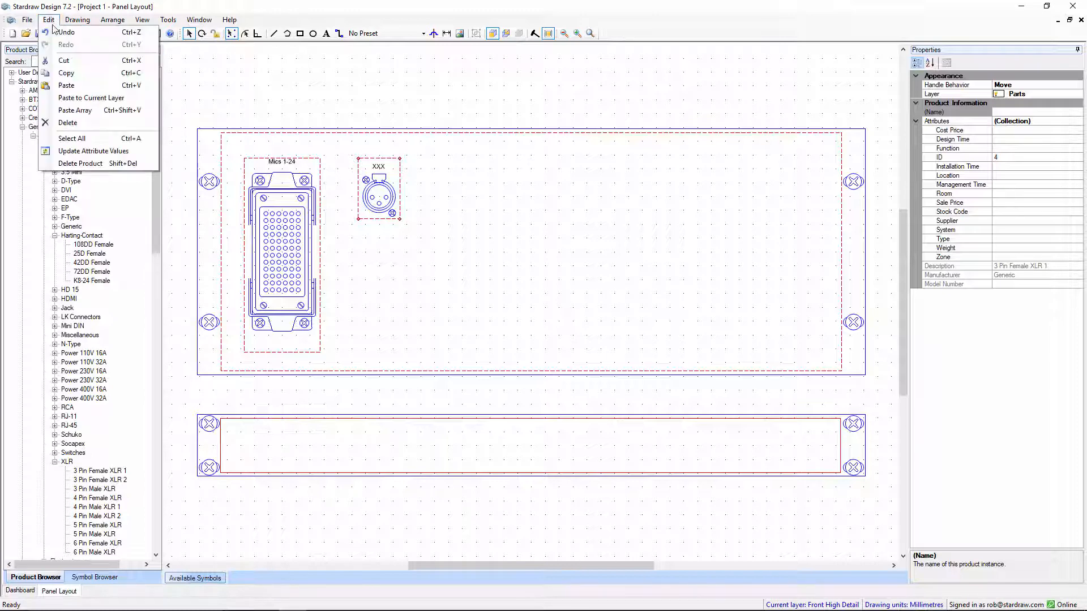
{"action": "mouse_move", "coordinate": [74, 111]}
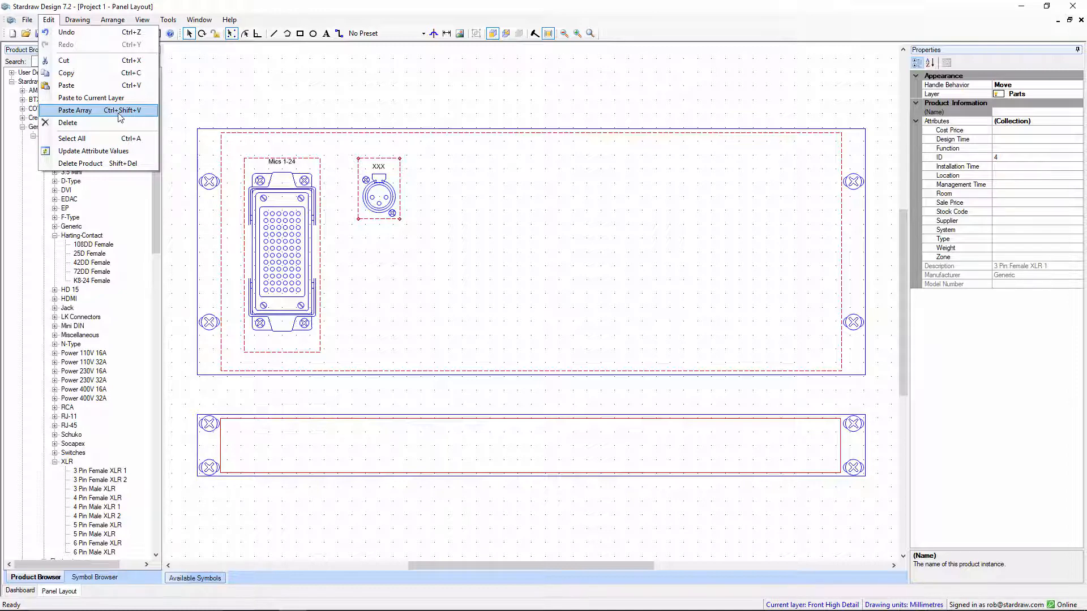
{"action": "right_click", "coordinate": [378, 191]}
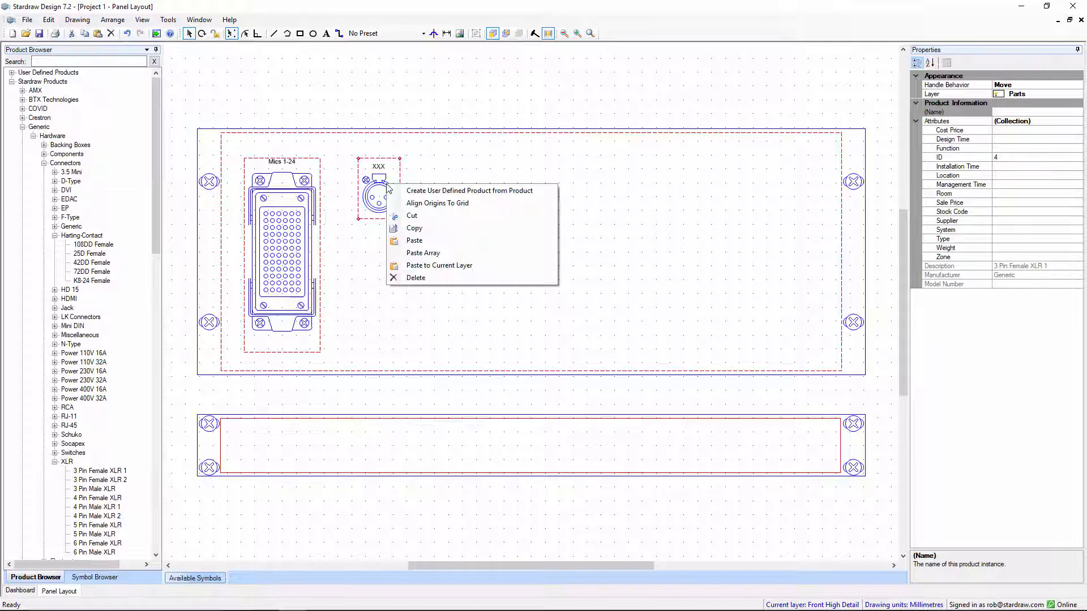
{"action": "mouse_move", "coordinate": [422, 253]}
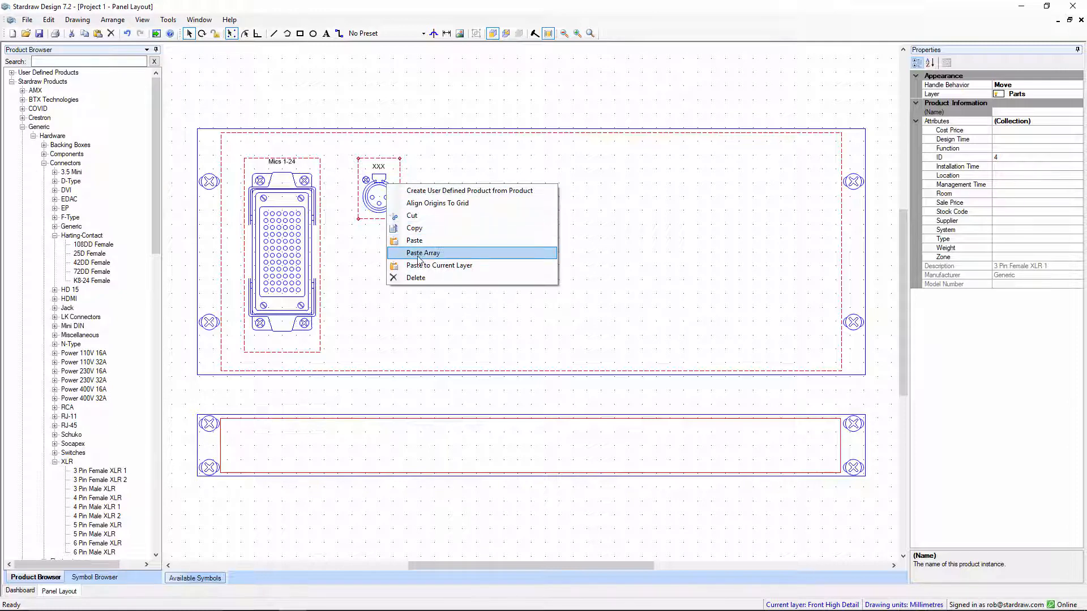
{"action": "left_click", "coordinate": [421, 252]}
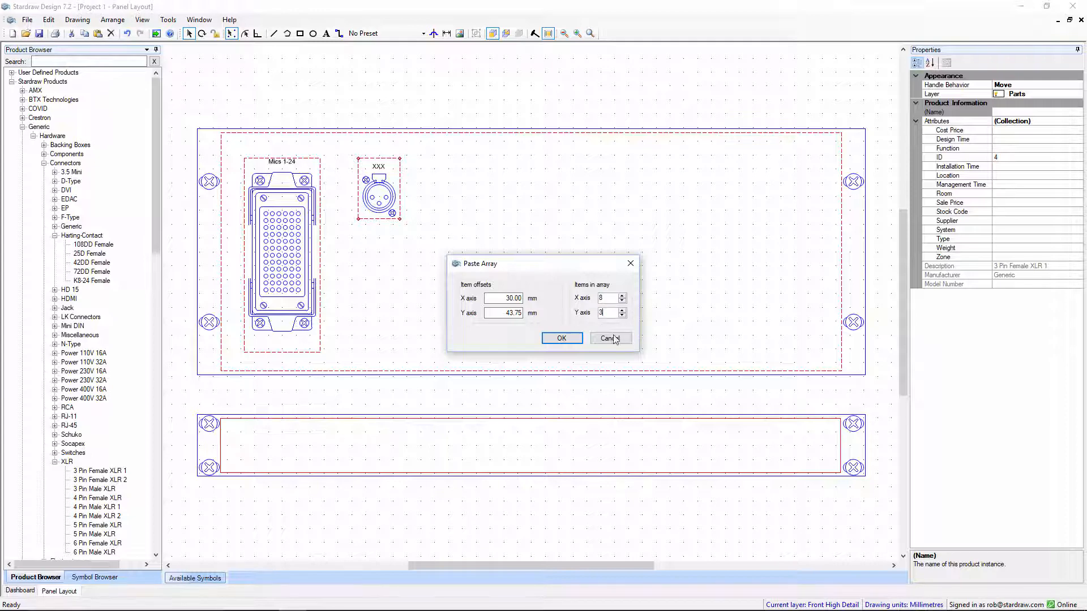
{"action": "left_click", "coordinate": [561, 339]}
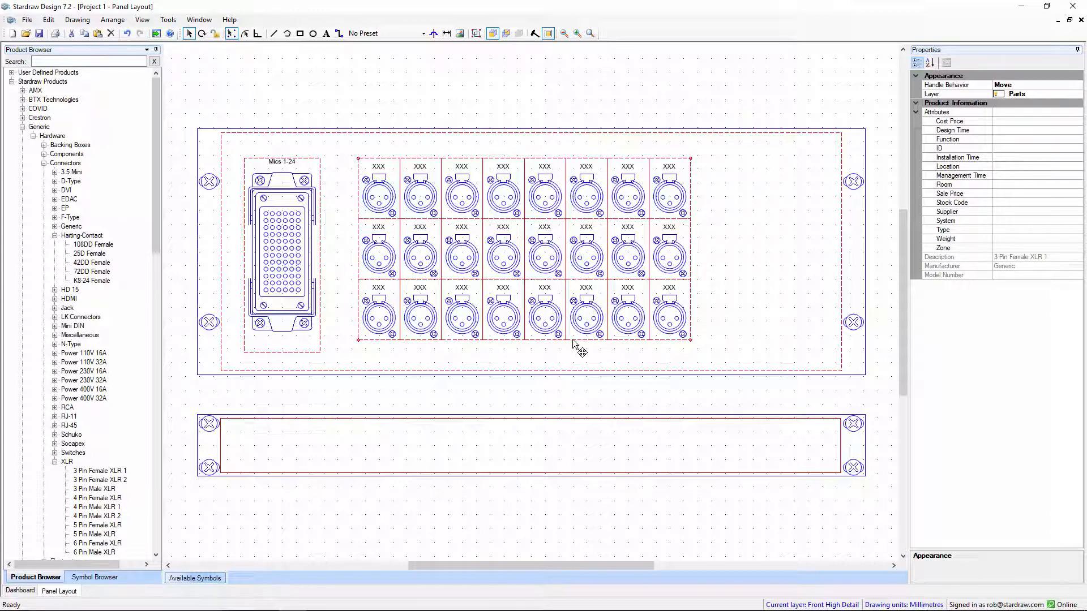
Step: Add a row of eight XLR connectors to the lower panel and hide clearance outlines
{"action": "left_click", "coordinate": [530, 340]}
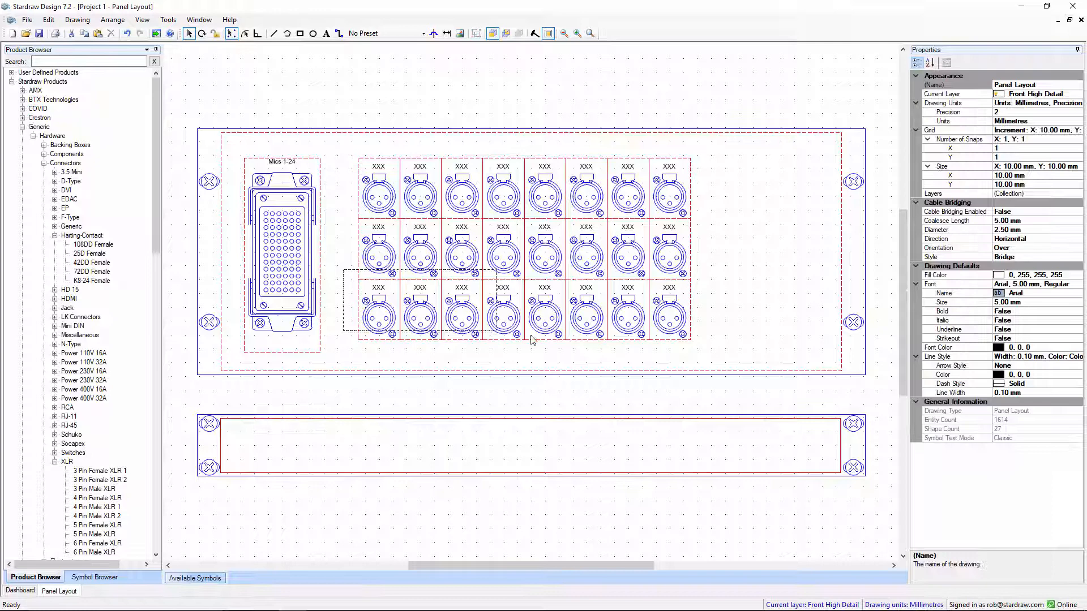
{"action": "left_click", "coordinate": [504, 314]}
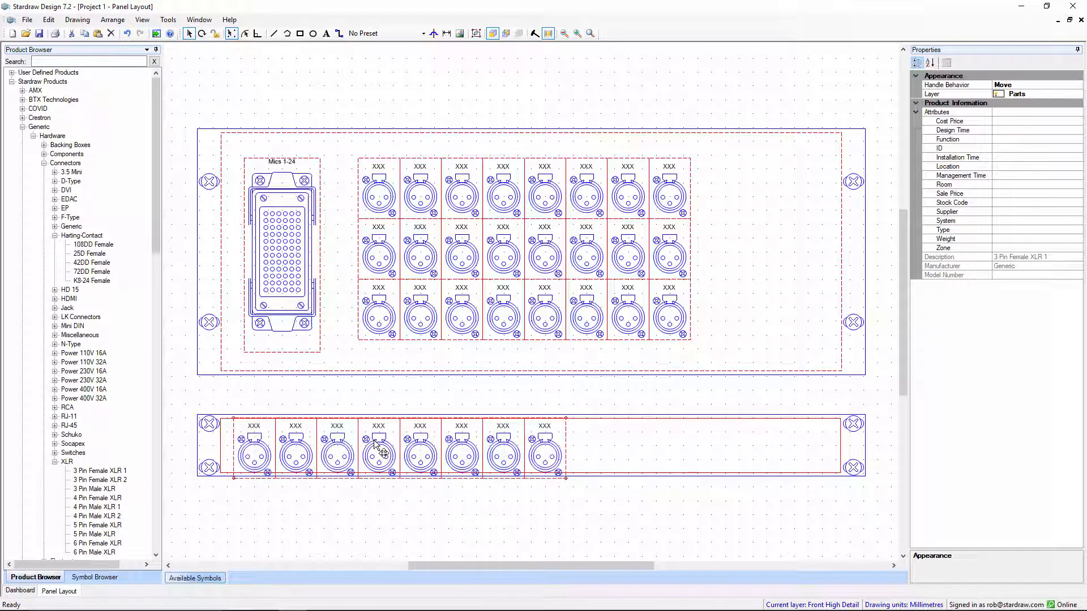
{"action": "mouse_move", "coordinate": [548, 33]}
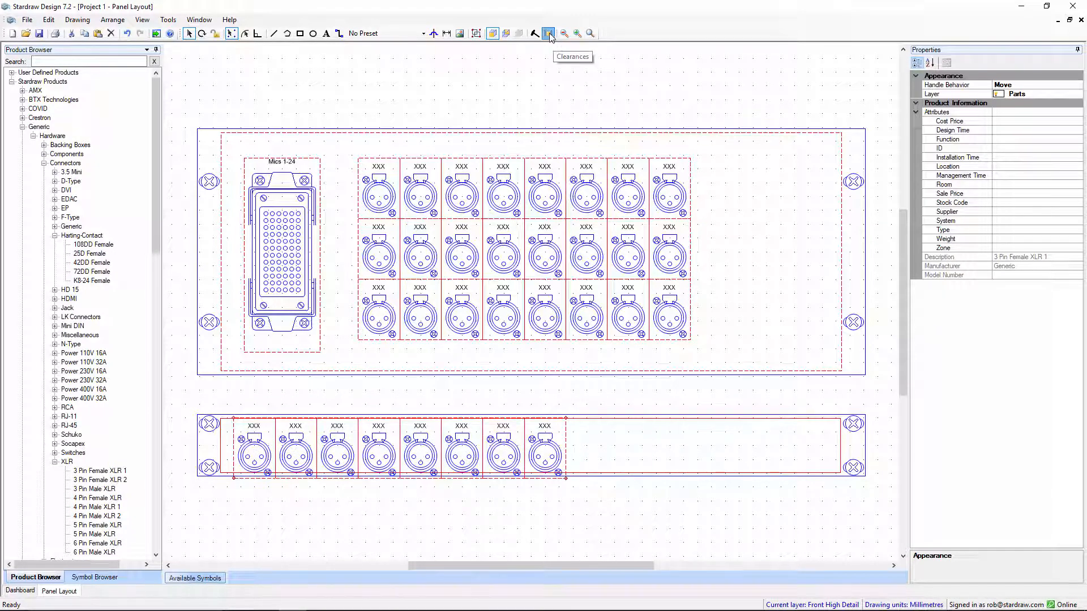
{"action": "left_click", "coordinate": [547, 33]}
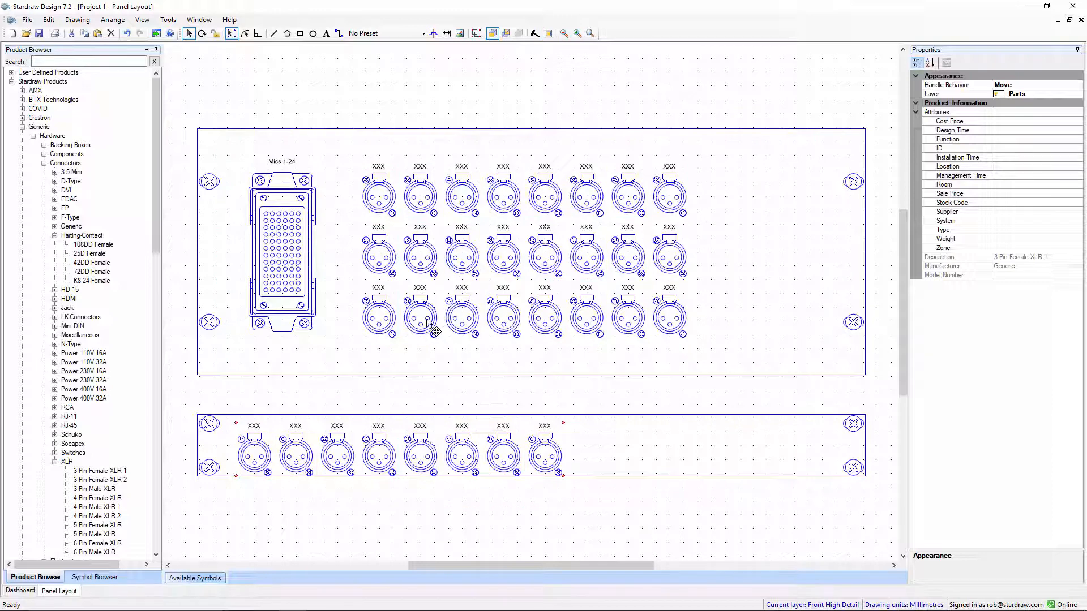
{"action": "mouse_move", "coordinate": [606, 391]}
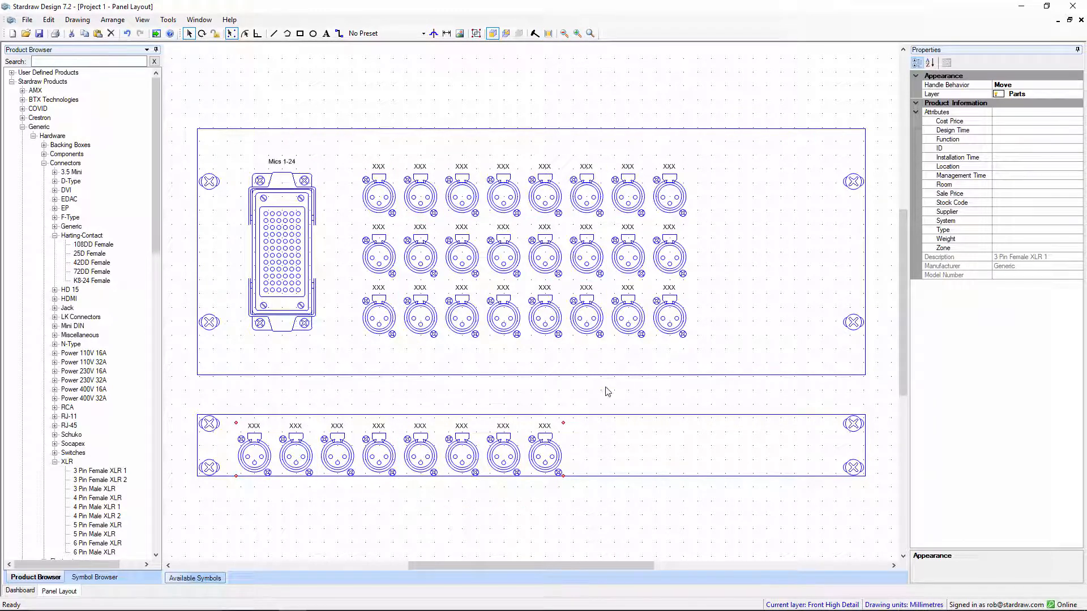
Step: Set the grid's vertical Number of Snaps to 2 and select the lower connector row
{"action": "left_click", "coordinate": [606, 391]}
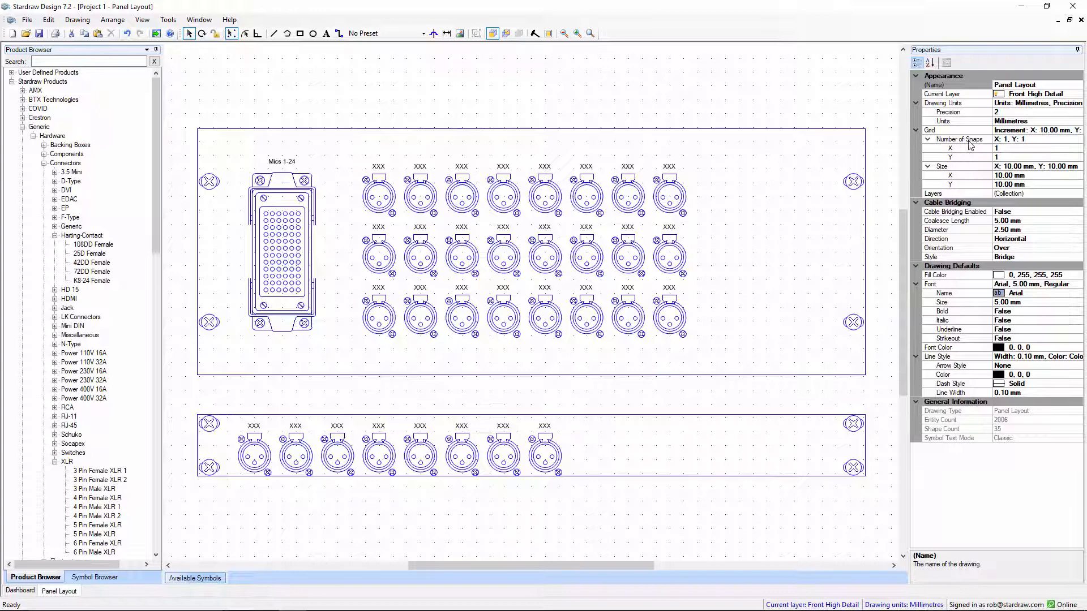
{"action": "mouse_move", "coordinate": [1001, 154]}
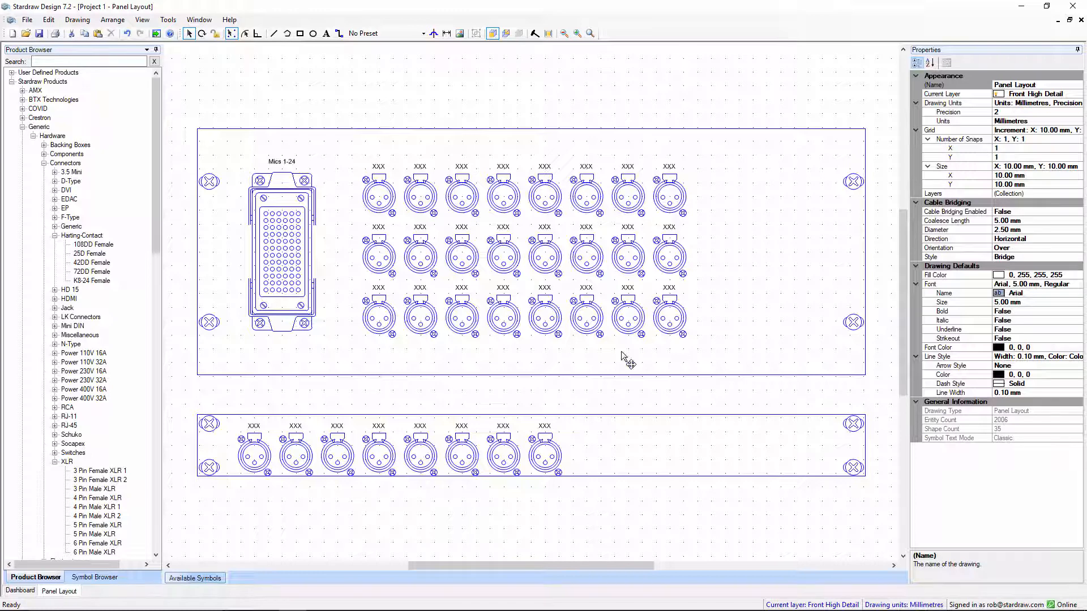
{"action": "mouse_move", "coordinate": [614, 401]}
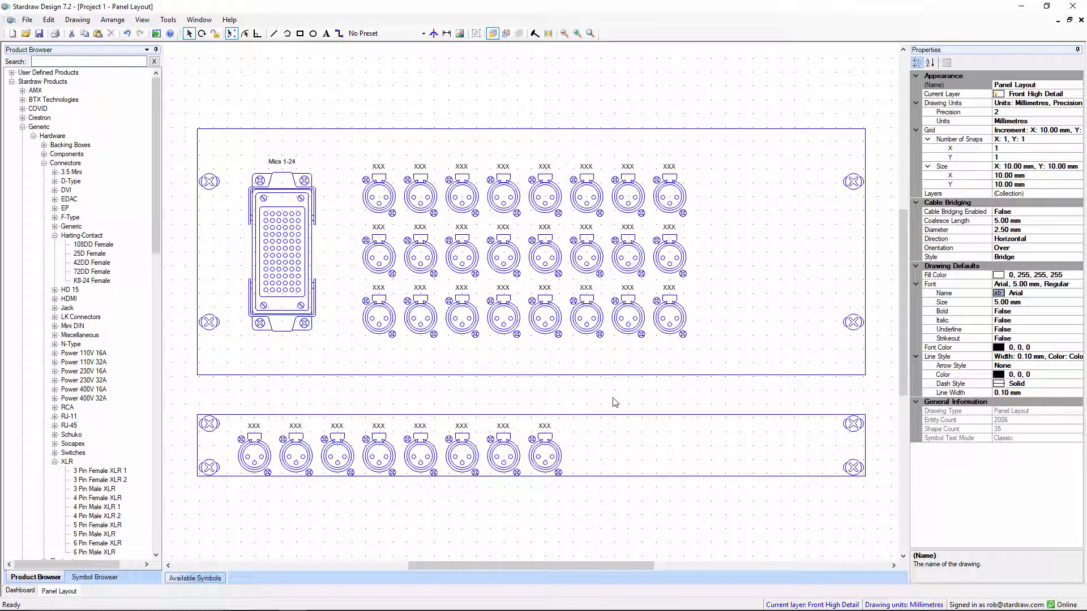
{"action": "mouse_move", "coordinate": [617, 406]}
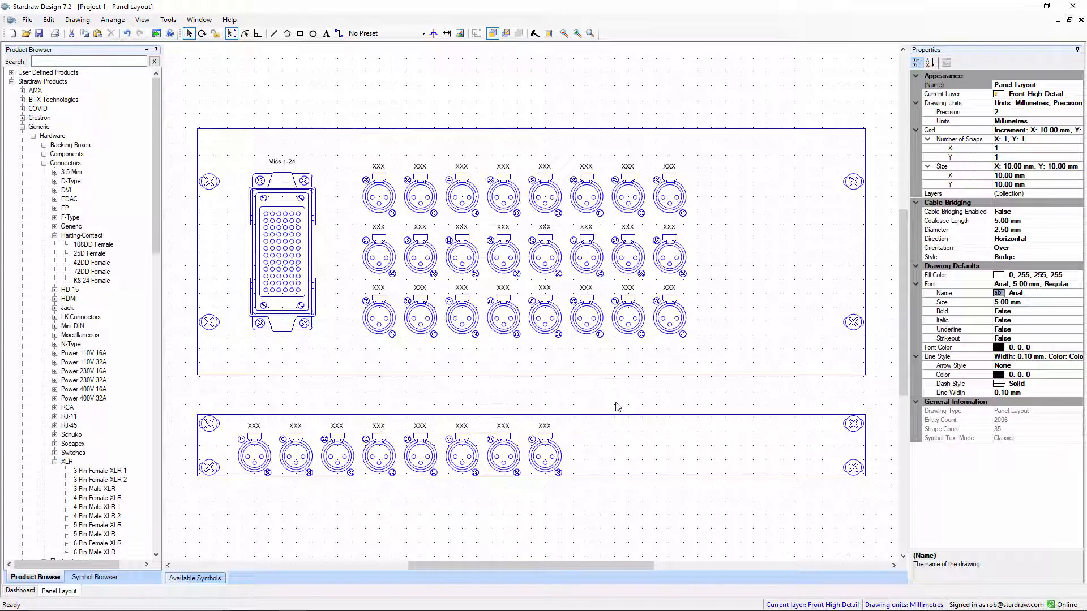
{"action": "mouse_move", "coordinate": [253, 438]}
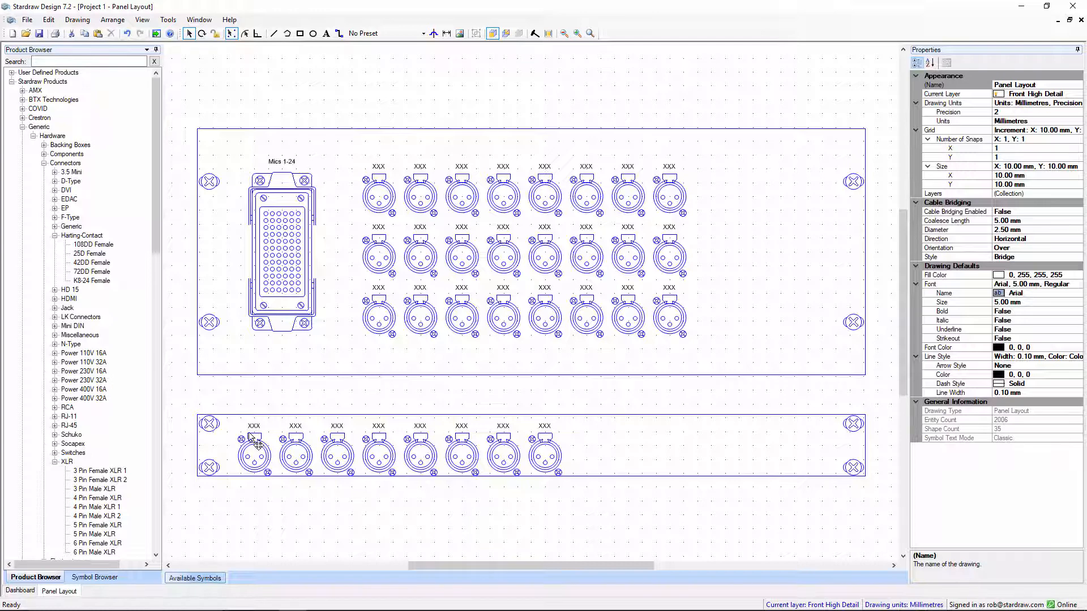
{"action": "left_click", "coordinate": [253, 451]}
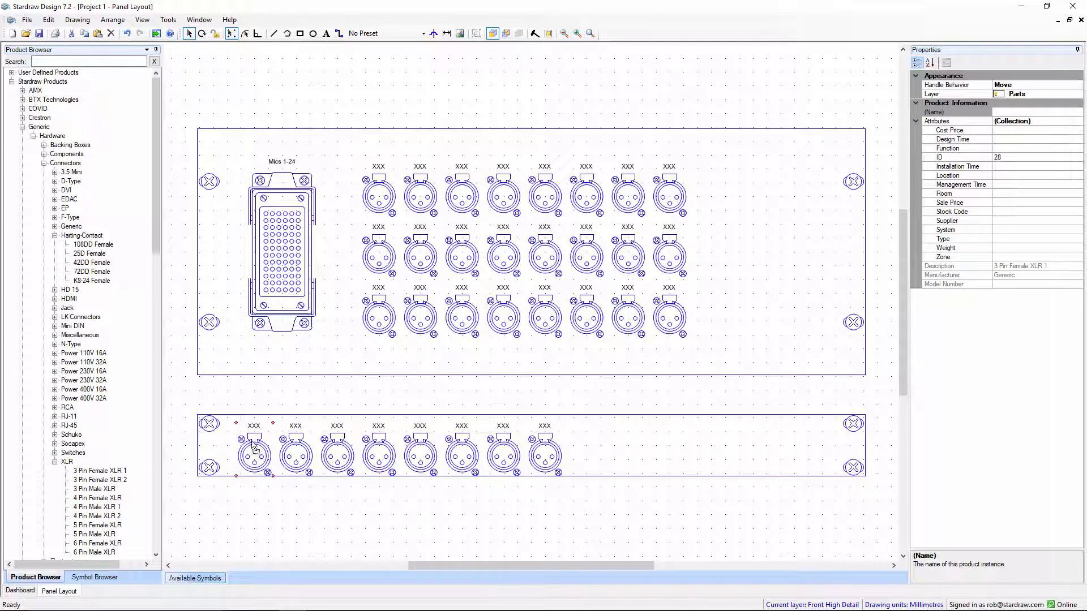
{"action": "left_click", "coordinate": [395, 402]}
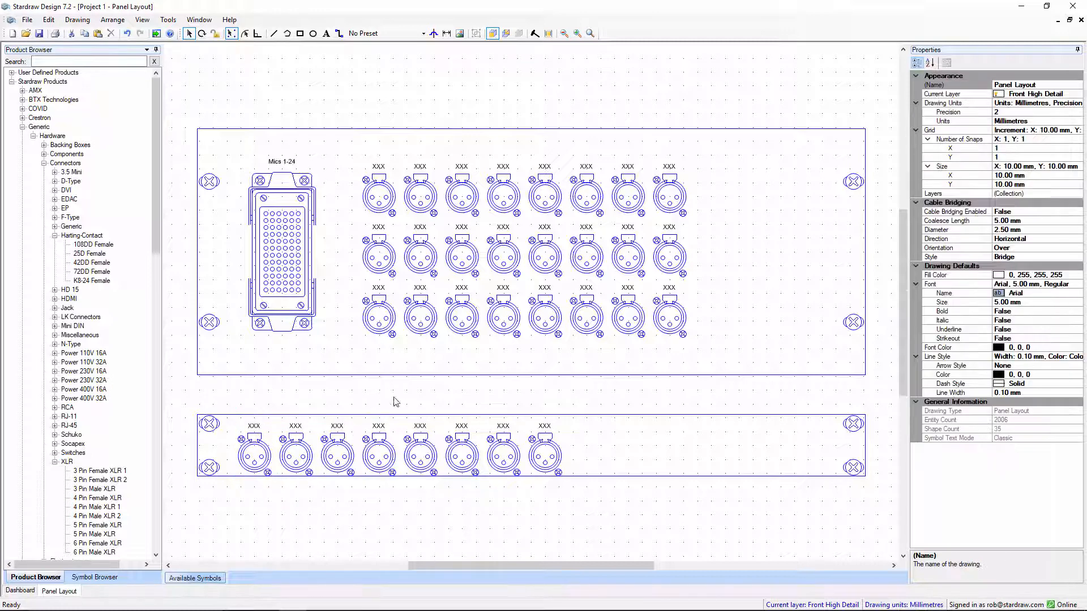
{"action": "left_click", "coordinate": [1012, 156]}
{"action": "type", "text": "2"}
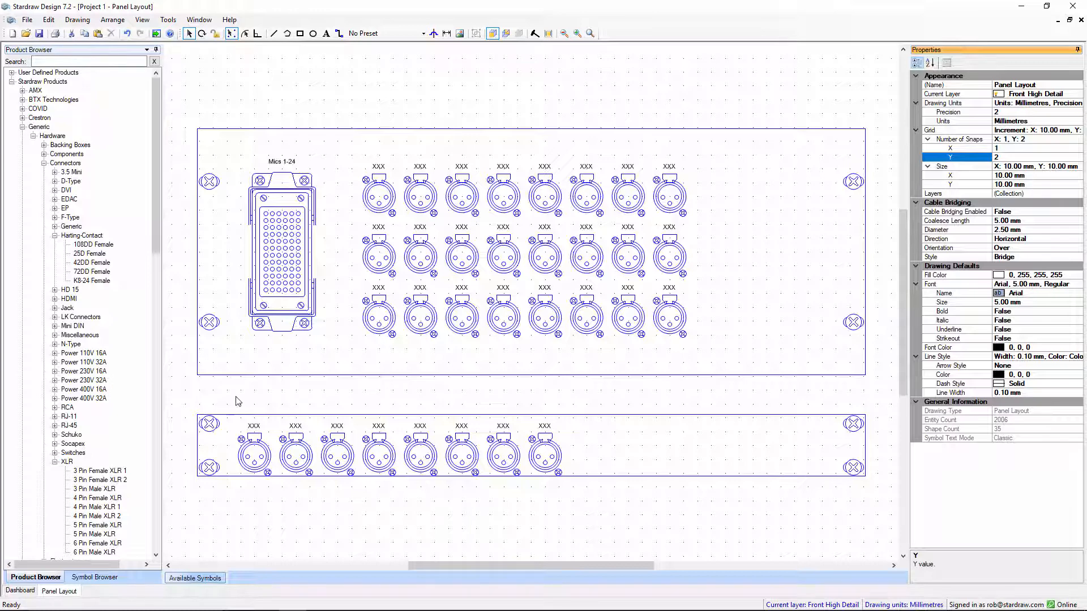
{"action": "left_click", "coordinate": [546, 453]}
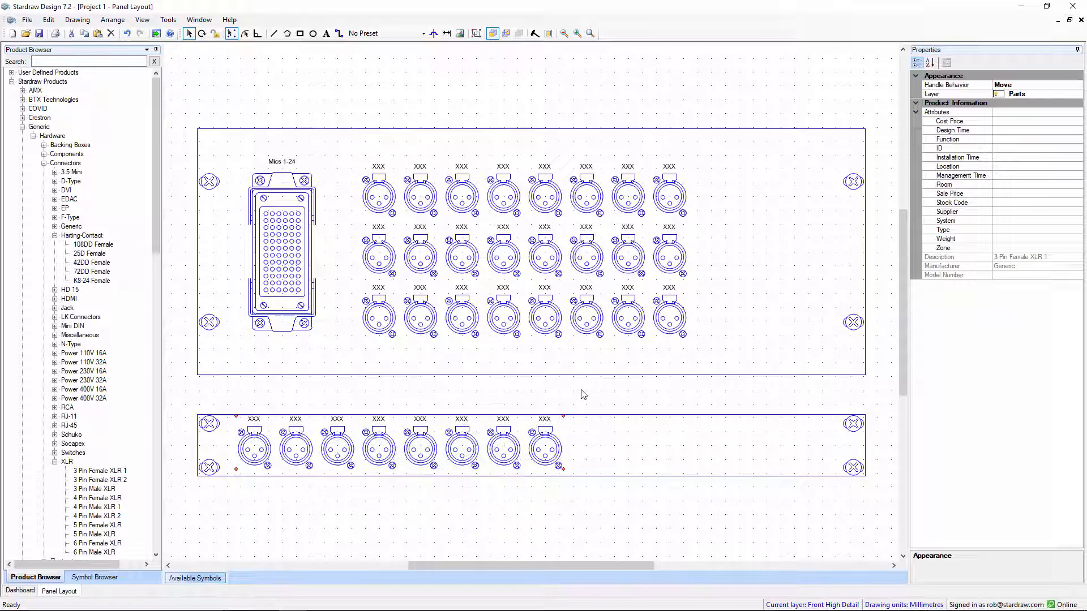
{"action": "left_click", "coordinate": [584, 394]}
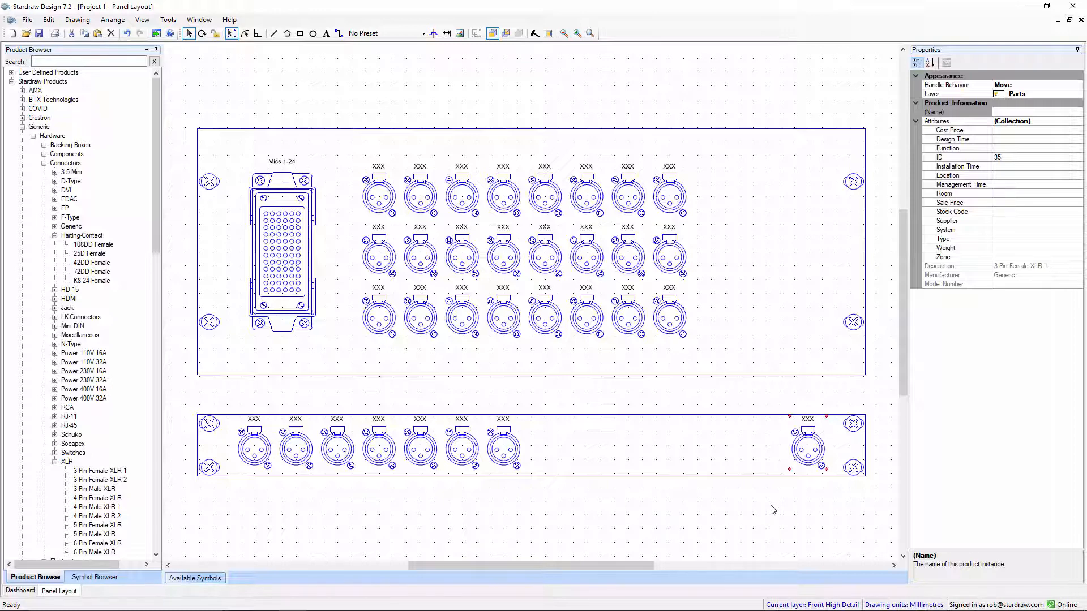
{"action": "mouse_move", "coordinate": [735, 505]}
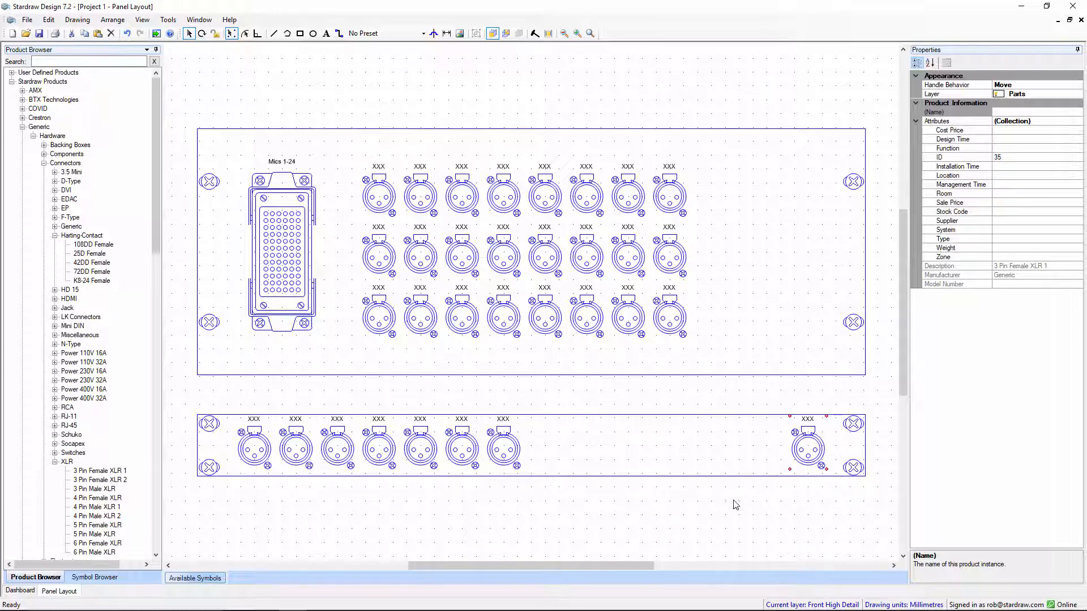
{"action": "mouse_move", "coordinate": [226, 397]}
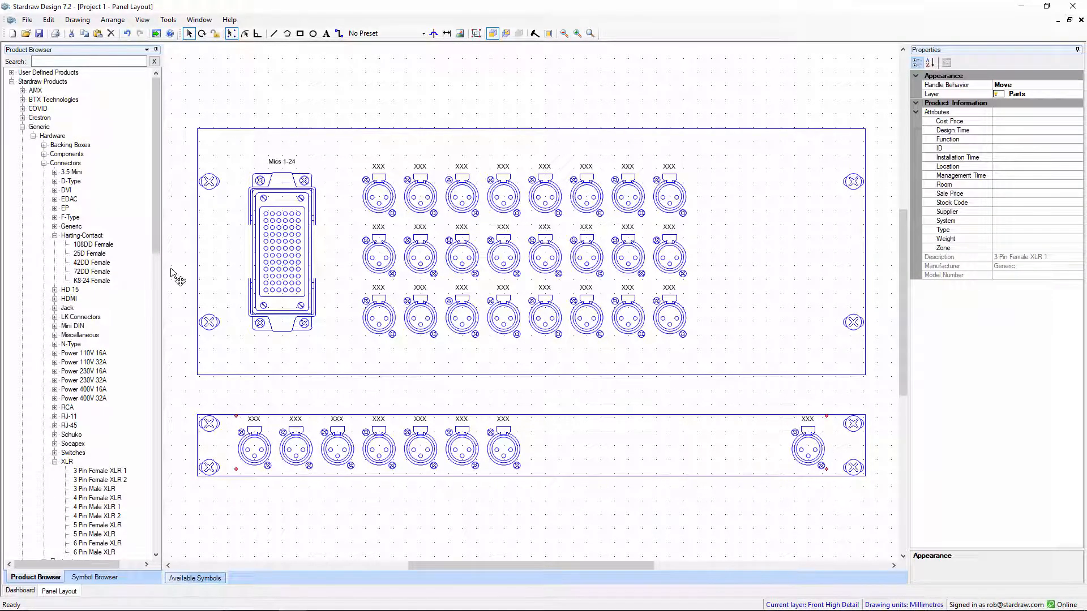
Step: Distribute the lower panel's XLR connectors evenly across its width, then deselect
{"action": "left_click", "coordinate": [112, 19]}
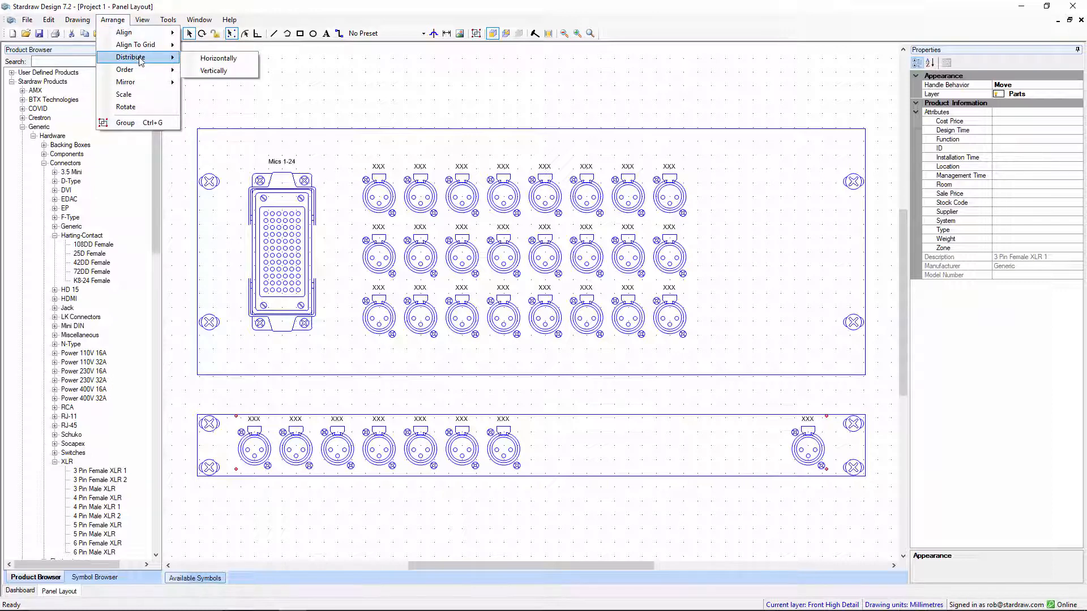
{"action": "mouse_move", "coordinate": [219, 58]}
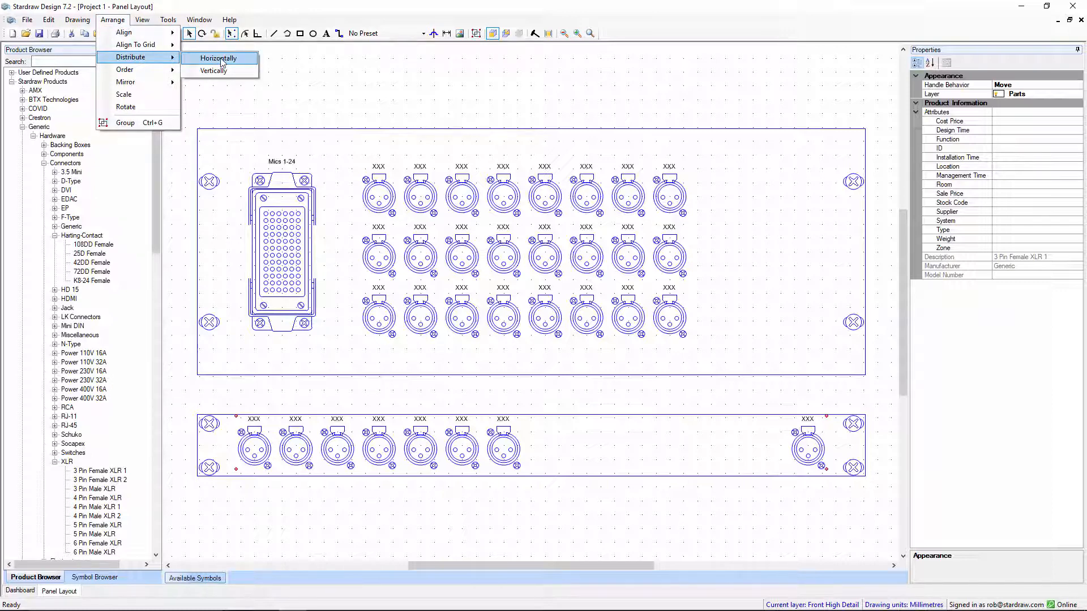
{"action": "left_click", "coordinate": [218, 57]}
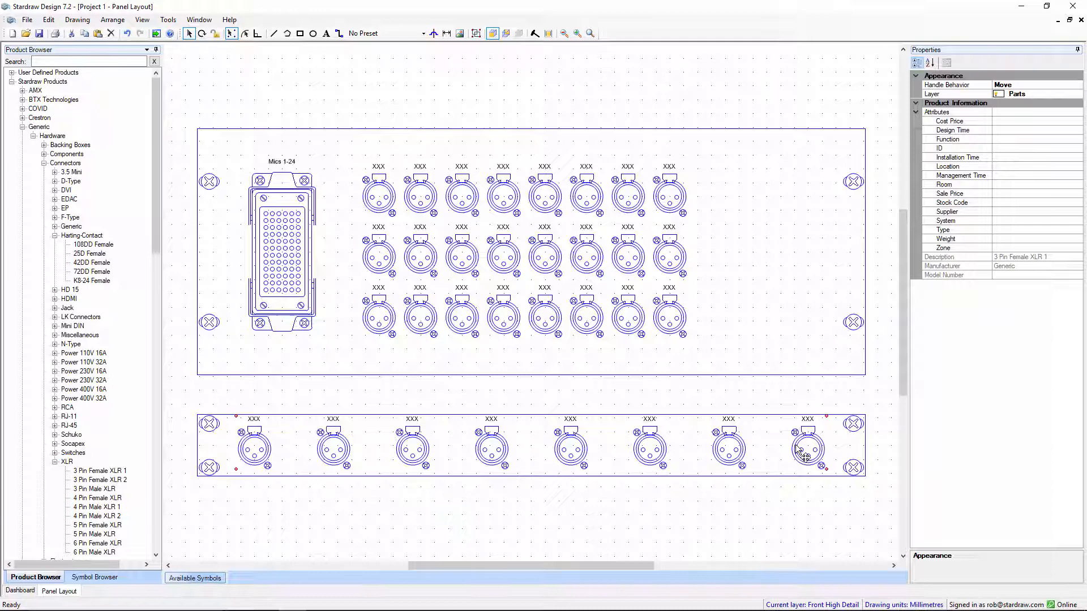
{"action": "mouse_move", "coordinate": [490, 452]}
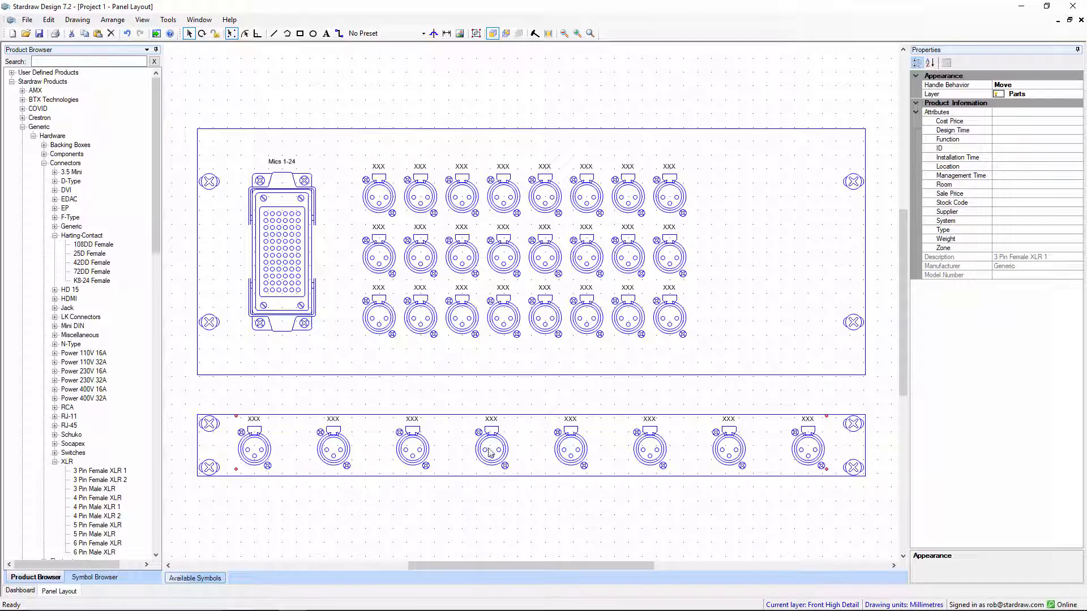
{"action": "mouse_move", "coordinate": [692, 448]}
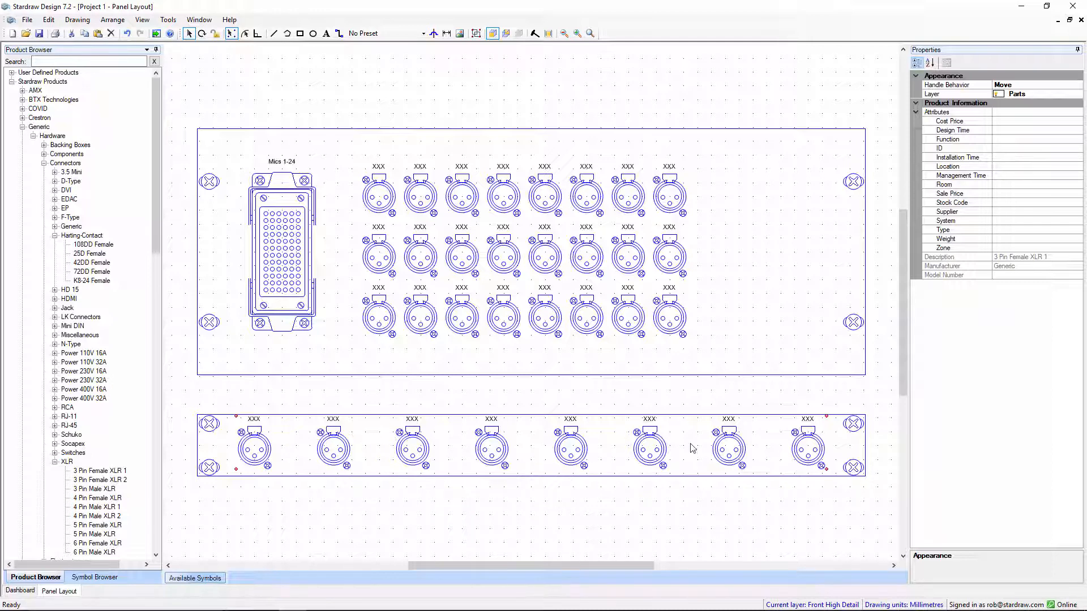
{"action": "left_click", "coordinate": [585, 404]}
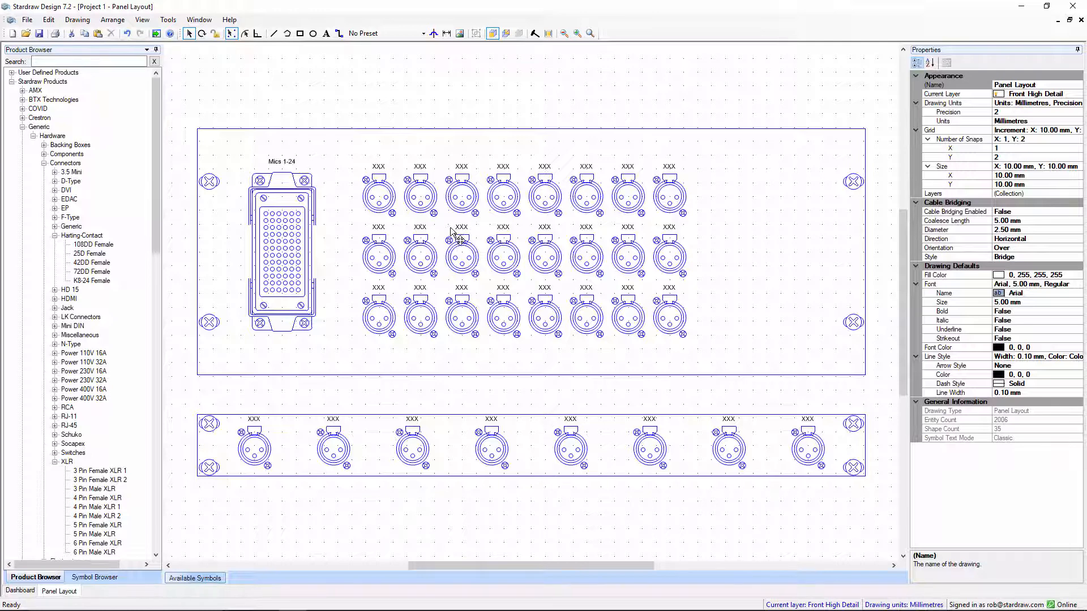
Step: Switch the panel display to Metalwork cut-outs
{"action": "left_click", "coordinate": [533, 33]}
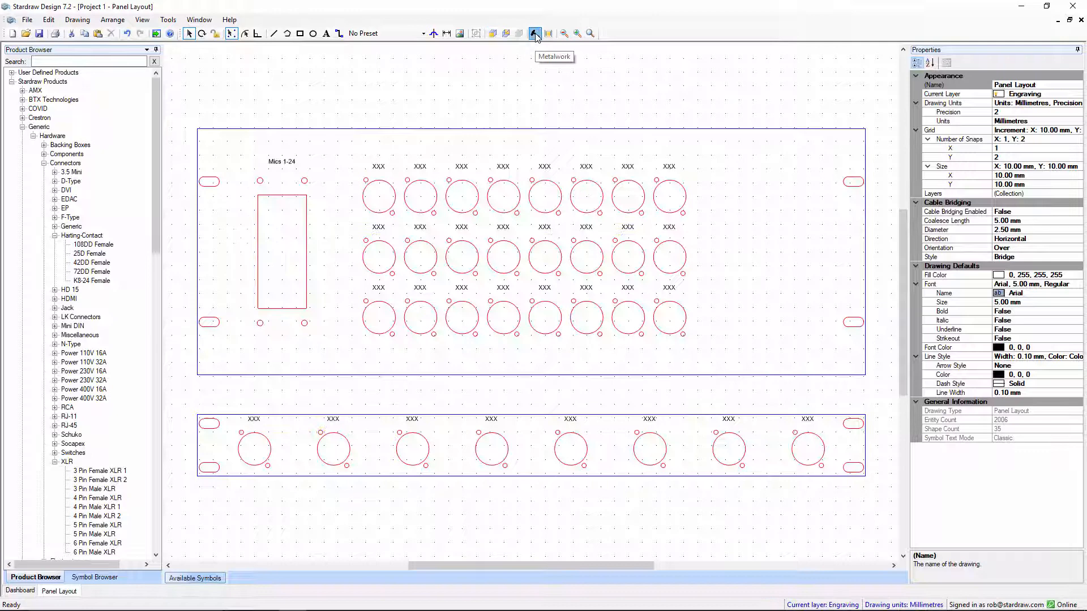
{"action": "mouse_move", "coordinate": [346, 341]}
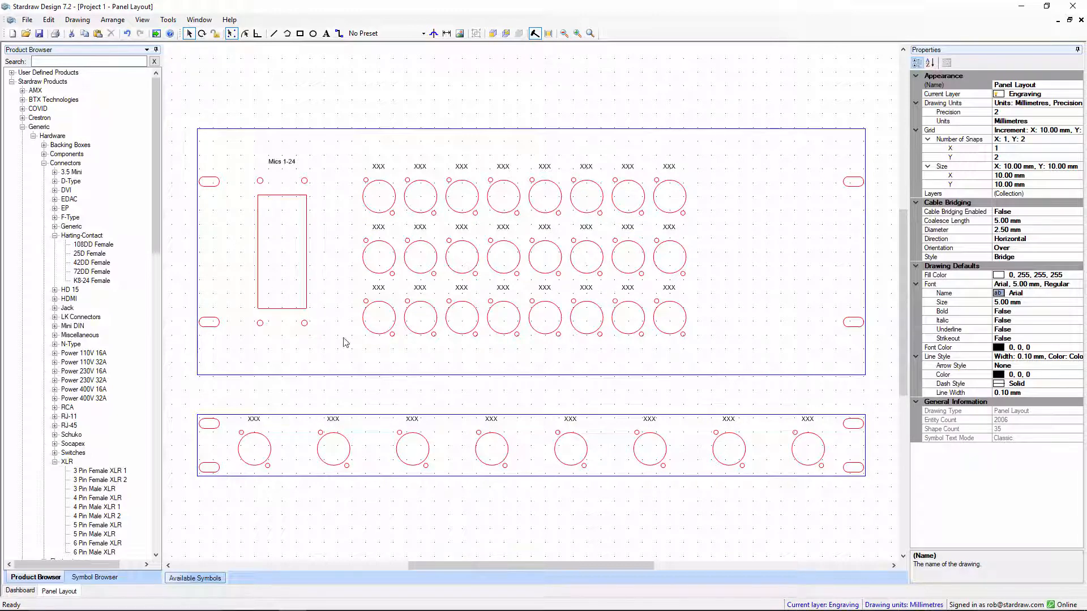
{"action": "mouse_move", "coordinate": [319, 185]}
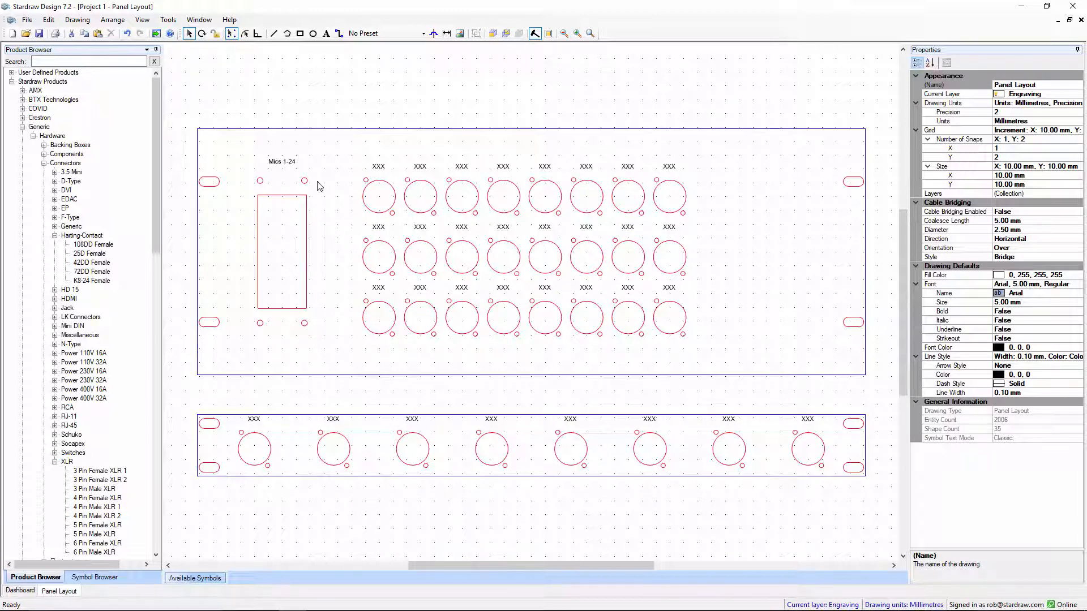
{"action": "mouse_move", "coordinate": [487, 175]}
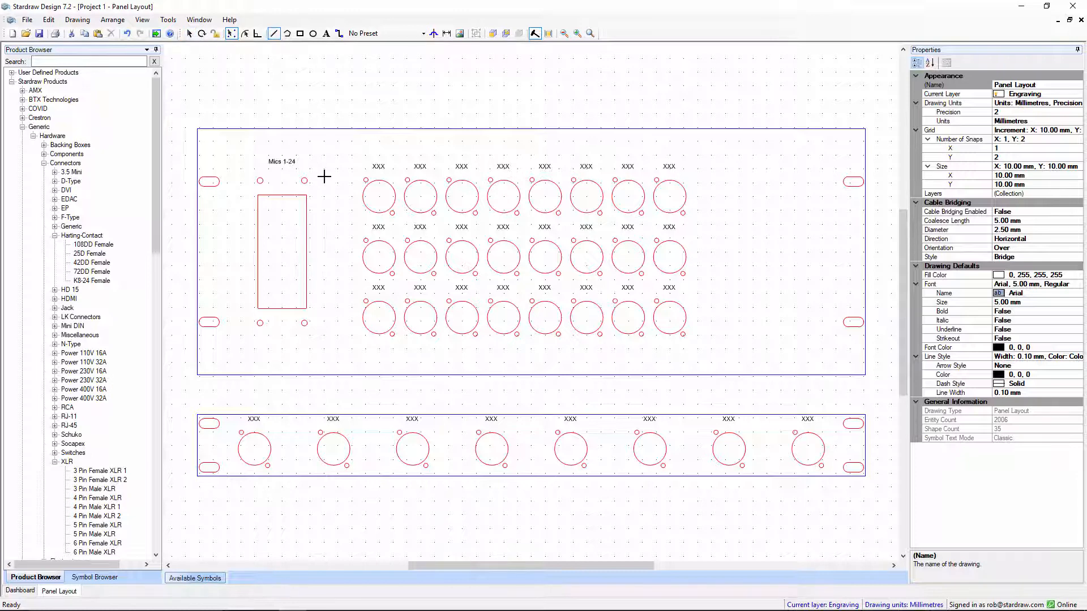
{"action": "mouse_move", "coordinate": [337, 155]}
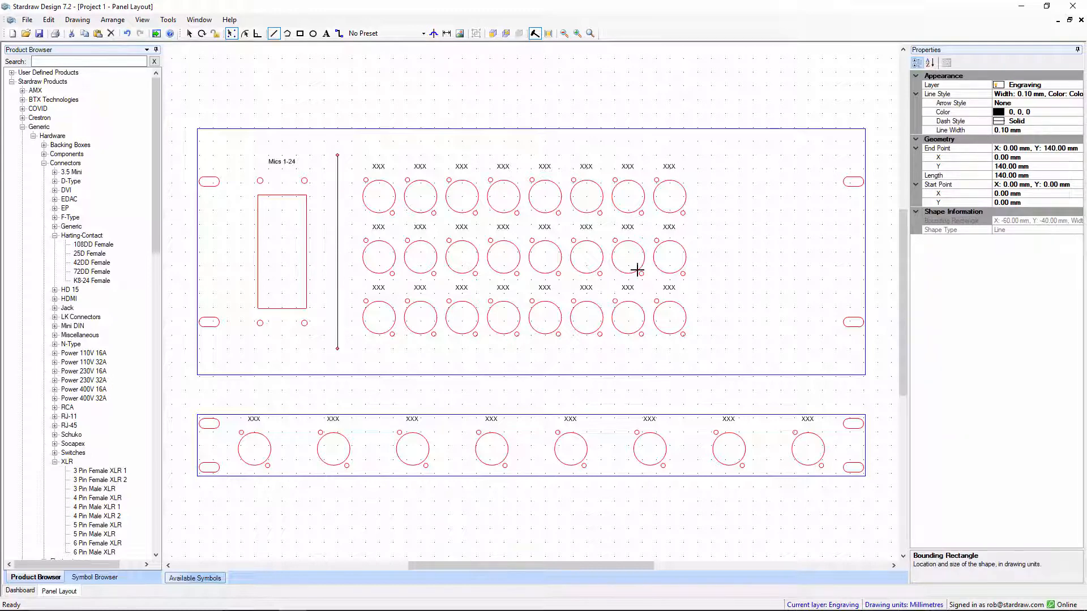
{"action": "mouse_move", "coordinate": [710, 155]}
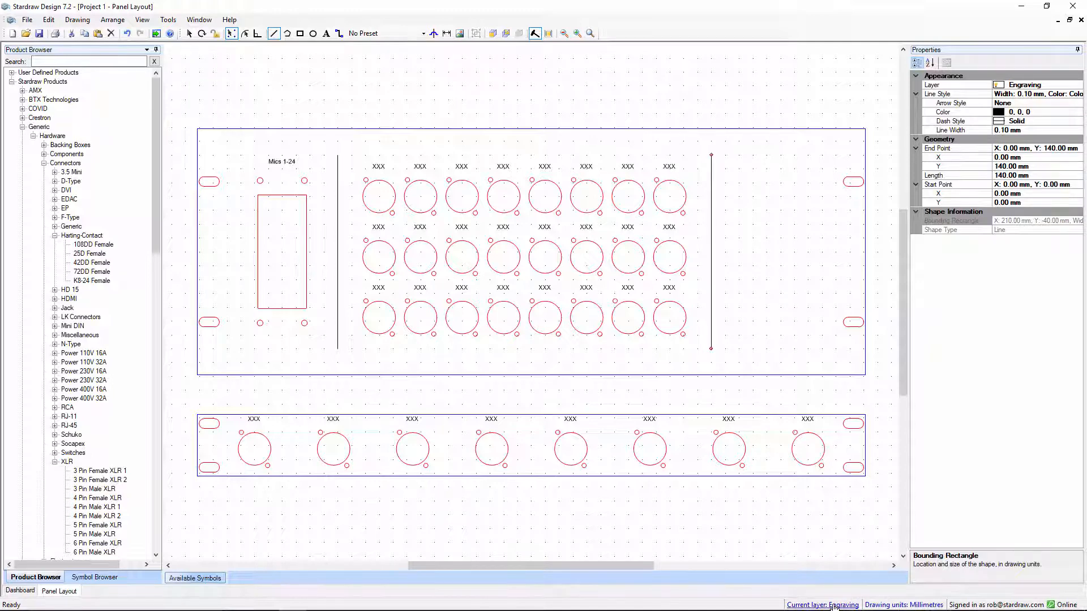
{"action": "mouse_move", "coordinate": [352, 66]}
{"action": "type", "text": "MICROPHONE"}
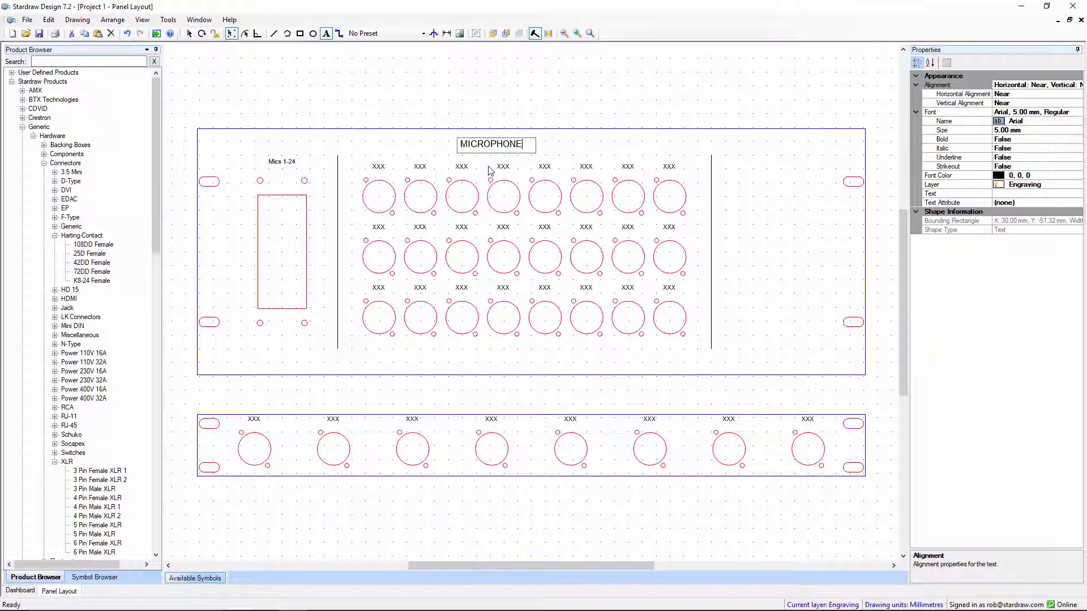
Step: Finish typing the engraved heading 'MICROPHONE INPUTS' above the XLR grid
{"action": "type", "text": "INPUTS"}
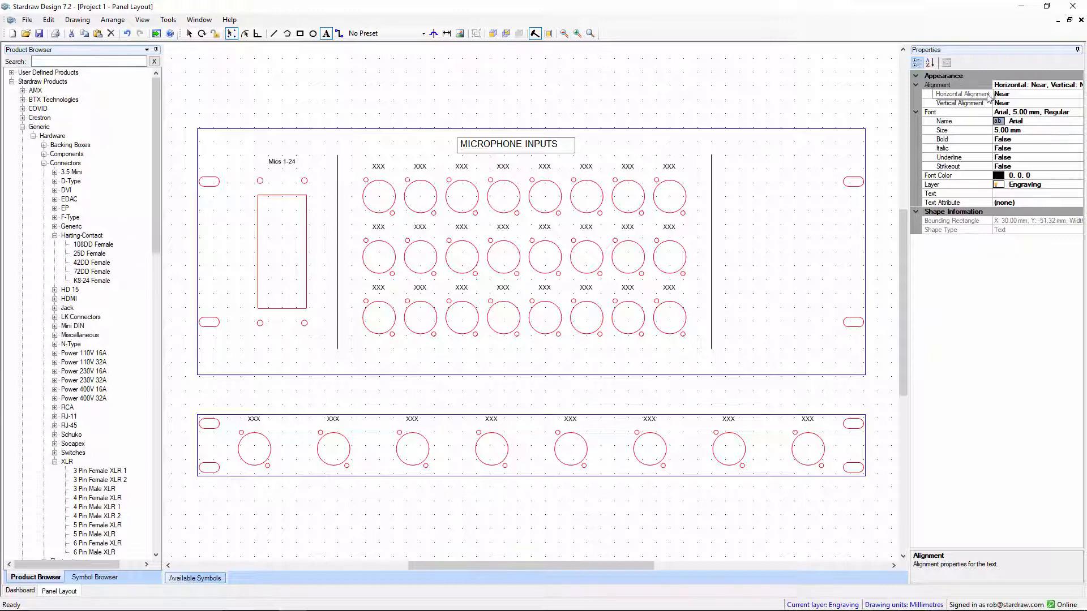
{"action": "mouse_move", "coordinate": [1041, 98]}
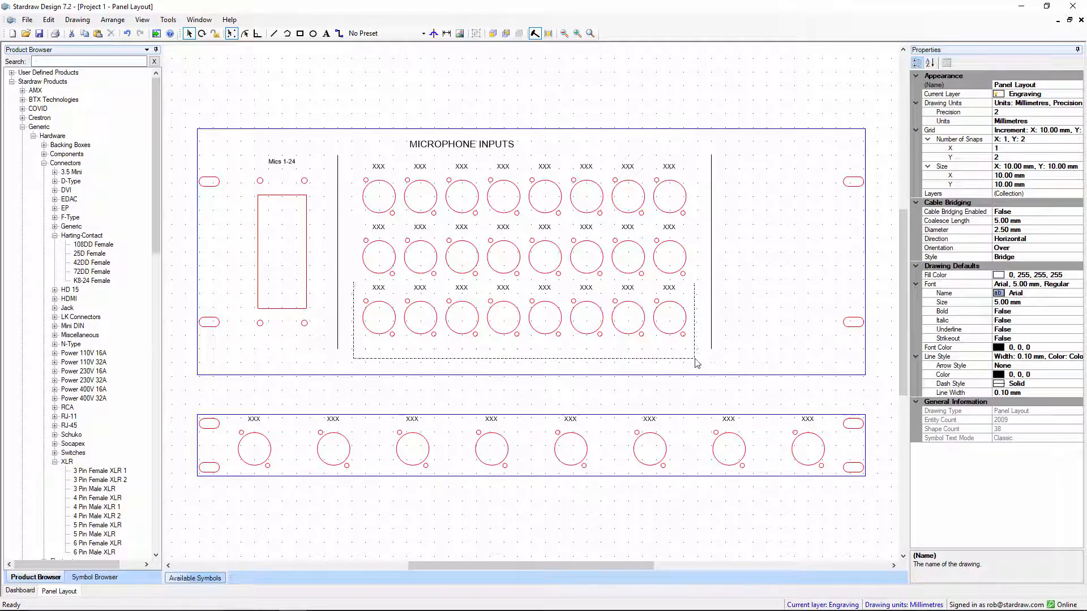
Step: Select the XLR connector group plus the heading and align their centres
{"action": "left_click", "coordinate": [523, 257]}
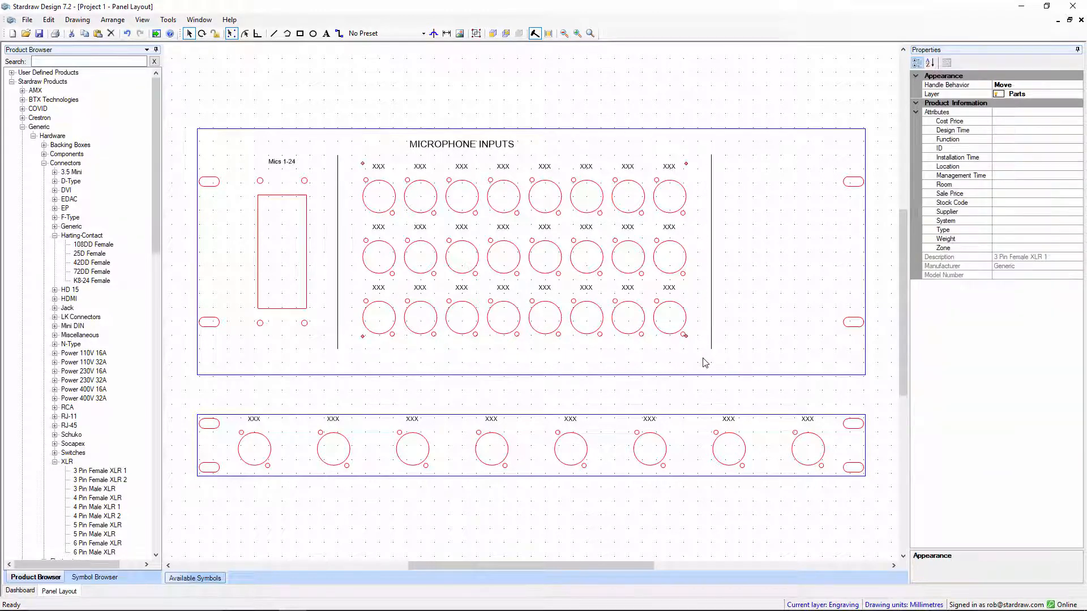
{"action": "left_click", "coordinate": [476, 33]}
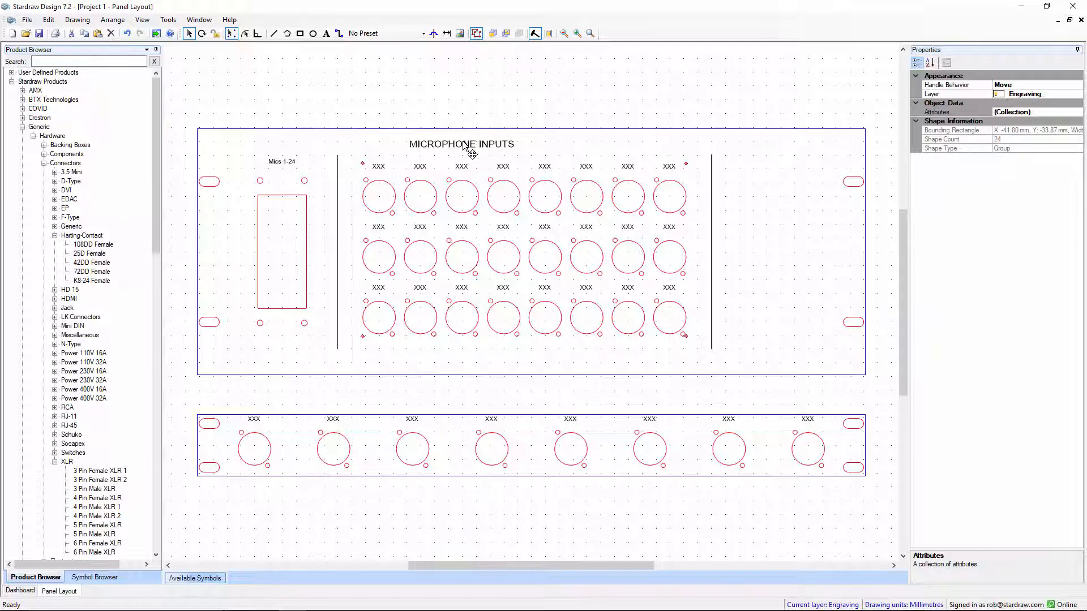
{"action": "left_click", "coordinate": [460, 144]}
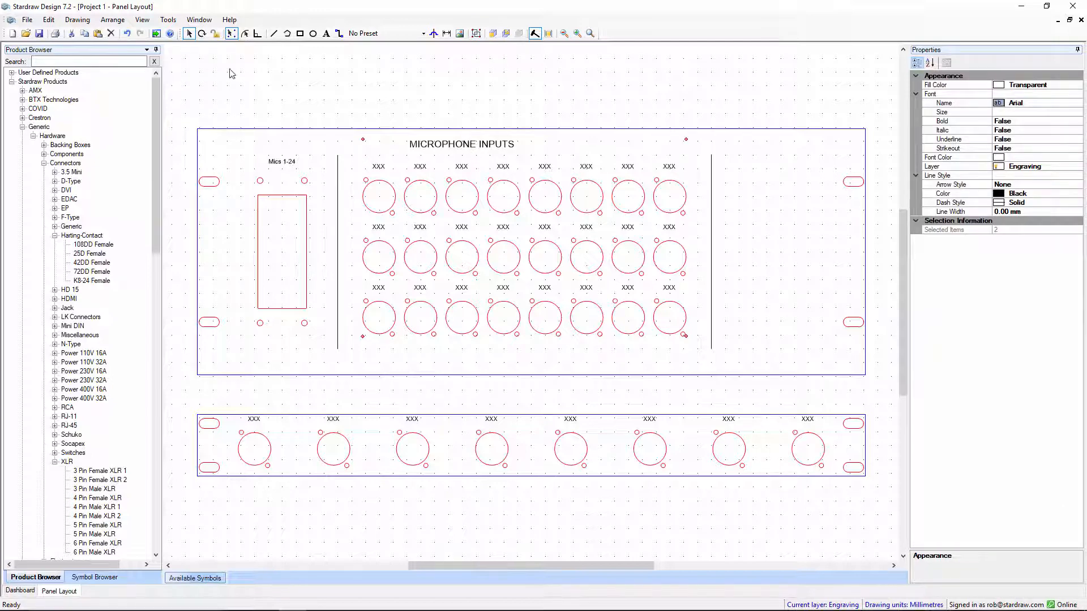
{"action": "left_click", "coordinate": [111, 19]}
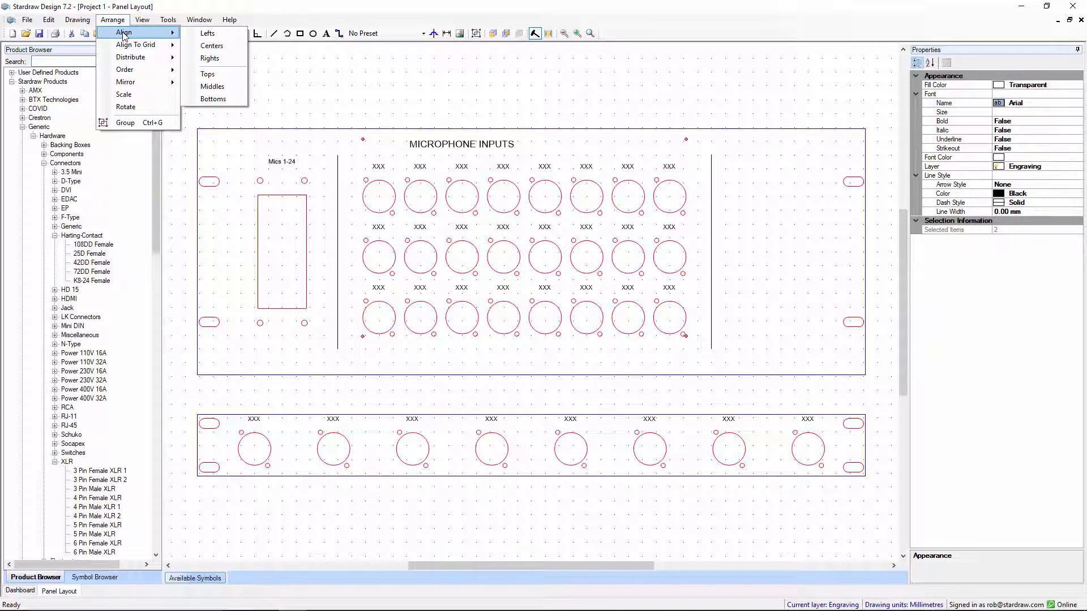
{"action": "mouse_move", "coordinate": [212, 46]}
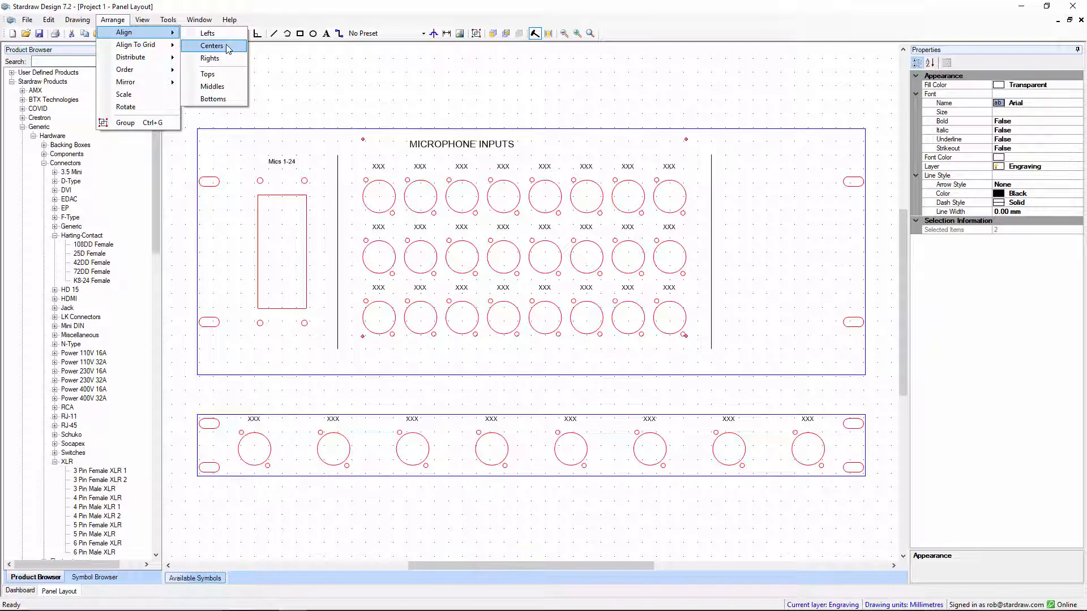
{"action": "left_click", "coordinate": [211, 45]}
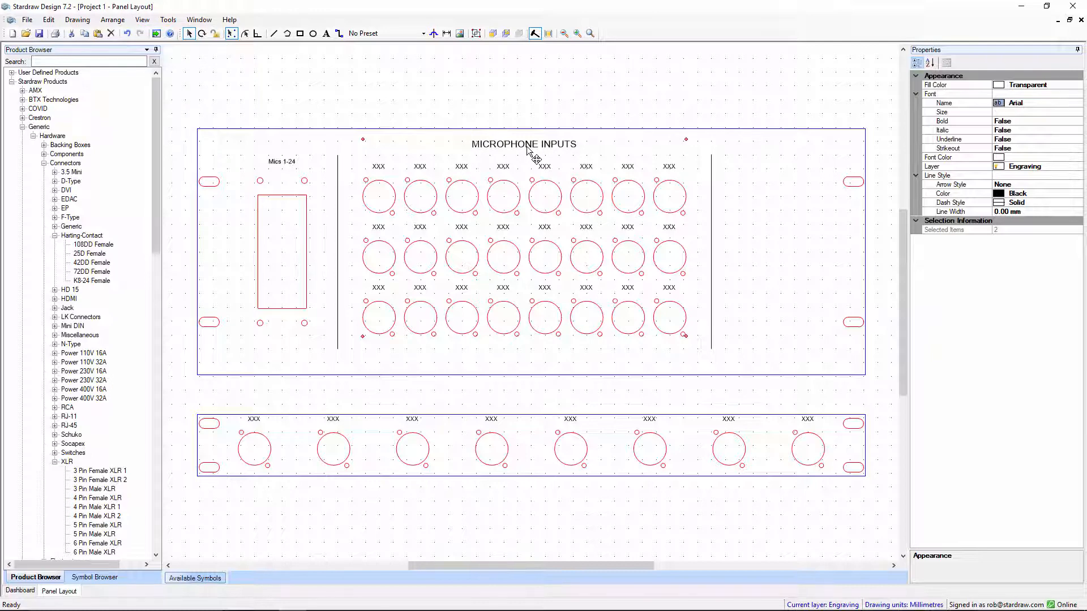
{"action": "mouse_move", "coordinate": [506, 243]}
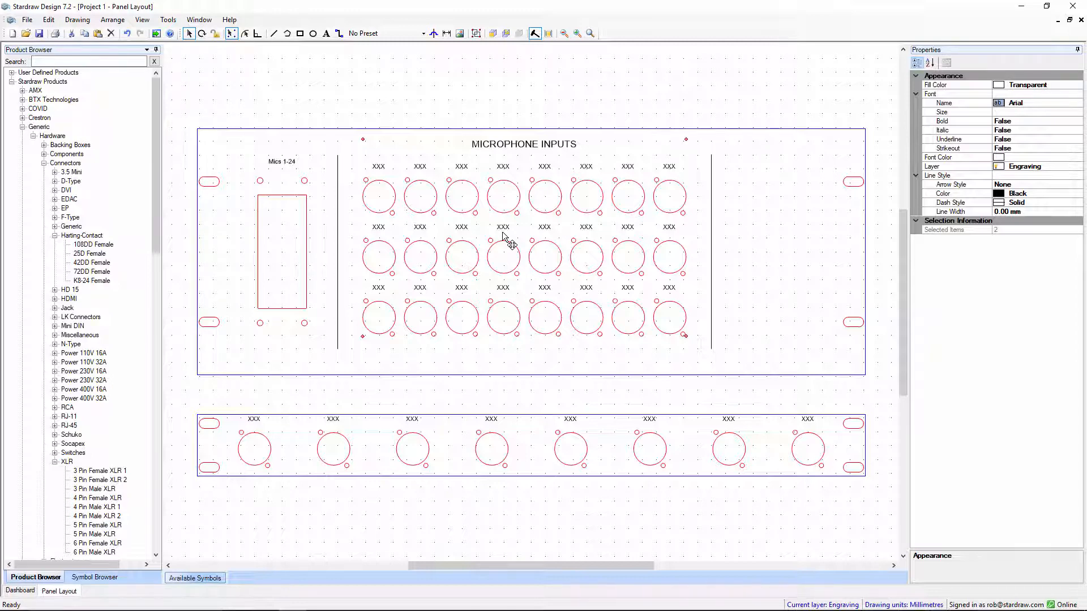
{"action": "mouse_move", "coordinate": [445, 66]}
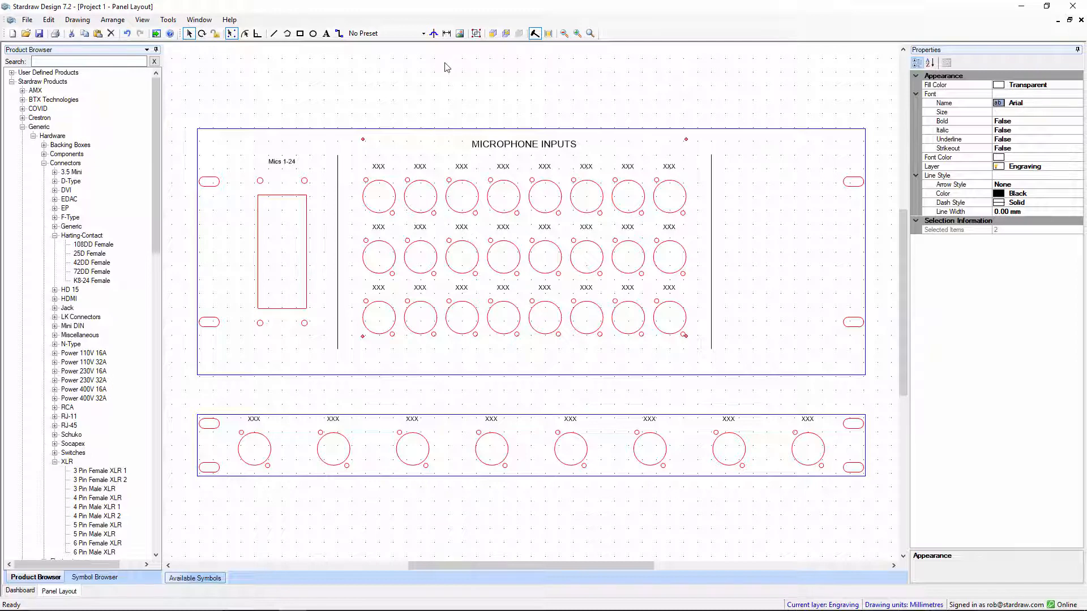
{"action": "mouse_move", "coordinate": [446, 33]}
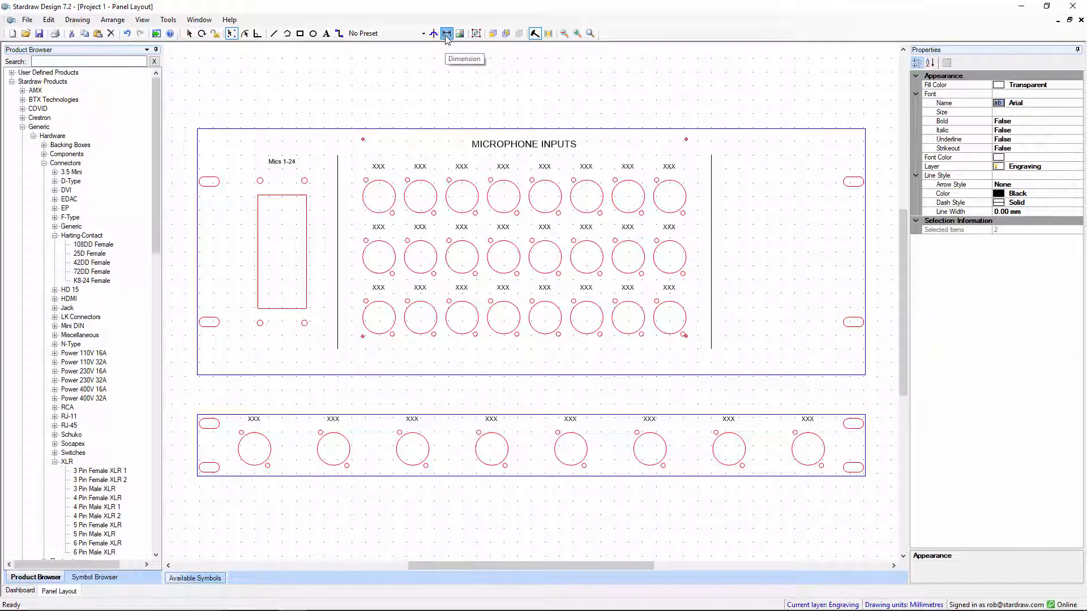
{"action": "mouse_move", "coordinate": [231, 33]}
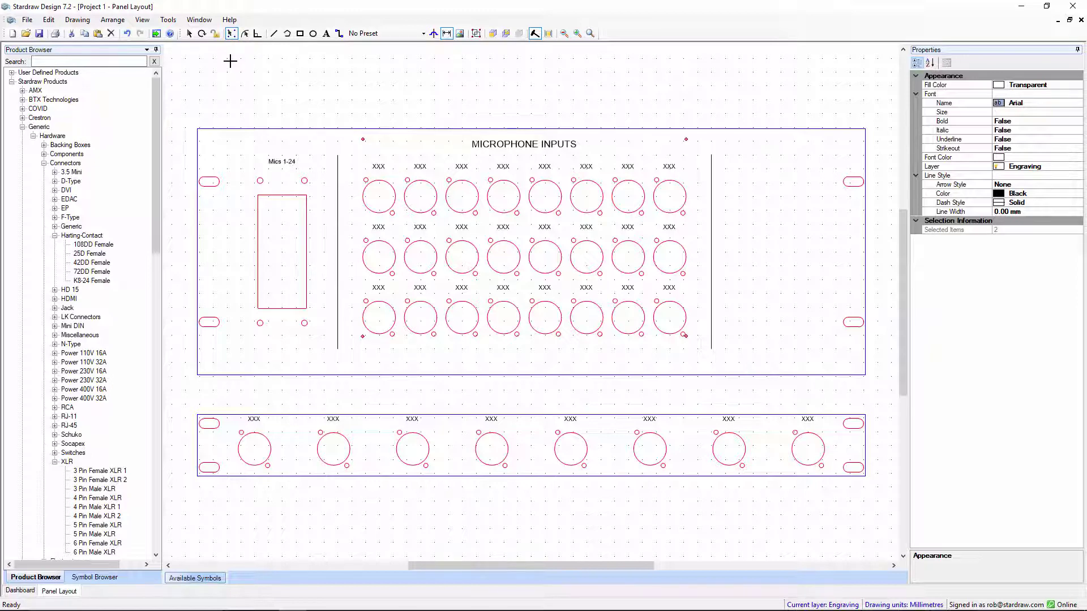
{"action": "mouse_move", "coordinate": [250, 90]}
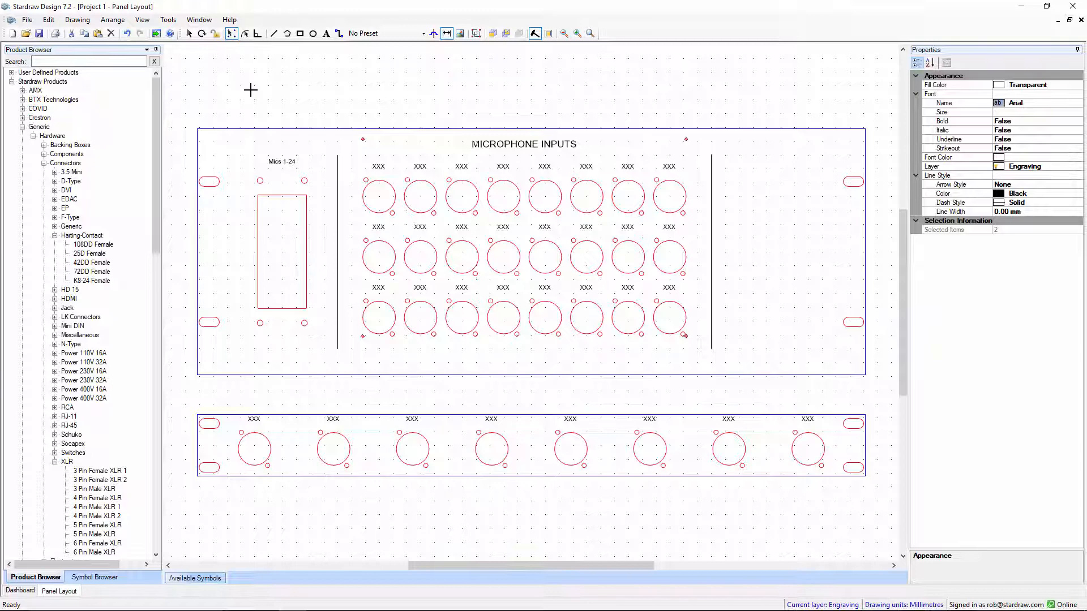
{"action": "mouse_move", "coordinate": [272, 200]}
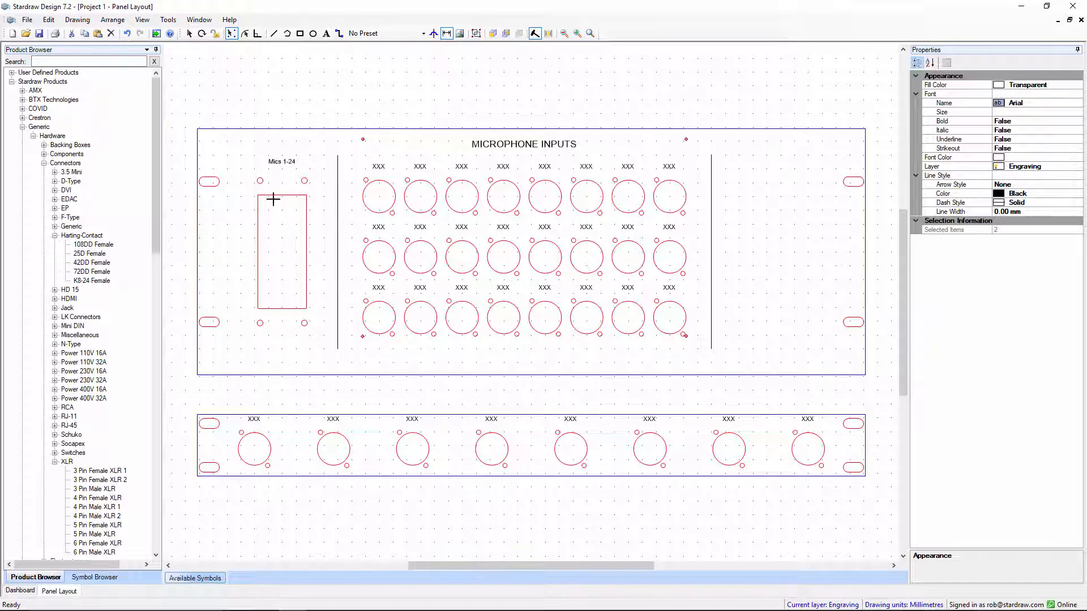
{"action": "mouse_move", "coordinate": [268, 201]}
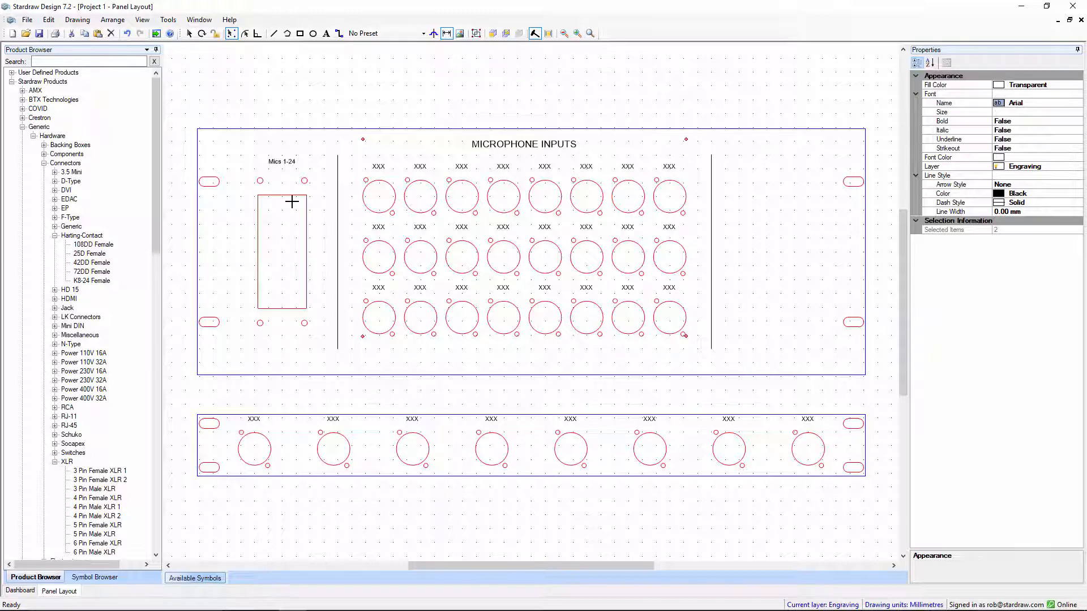
{"action": "mouse_move", "coordinate": [245, 66]}
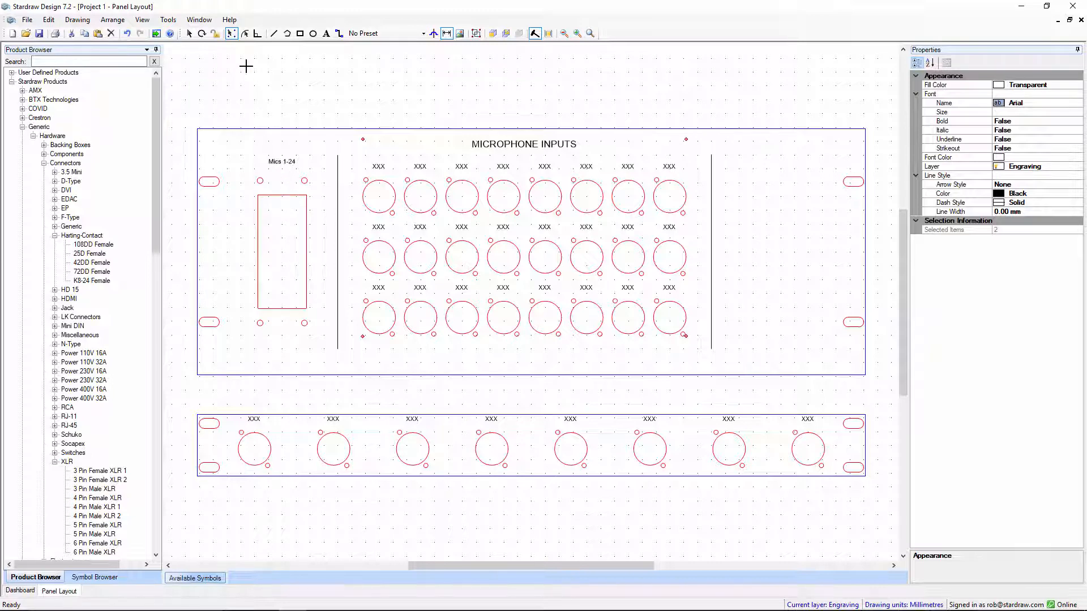
{"action": "mouse_move", "coordinate": [231, 33]}
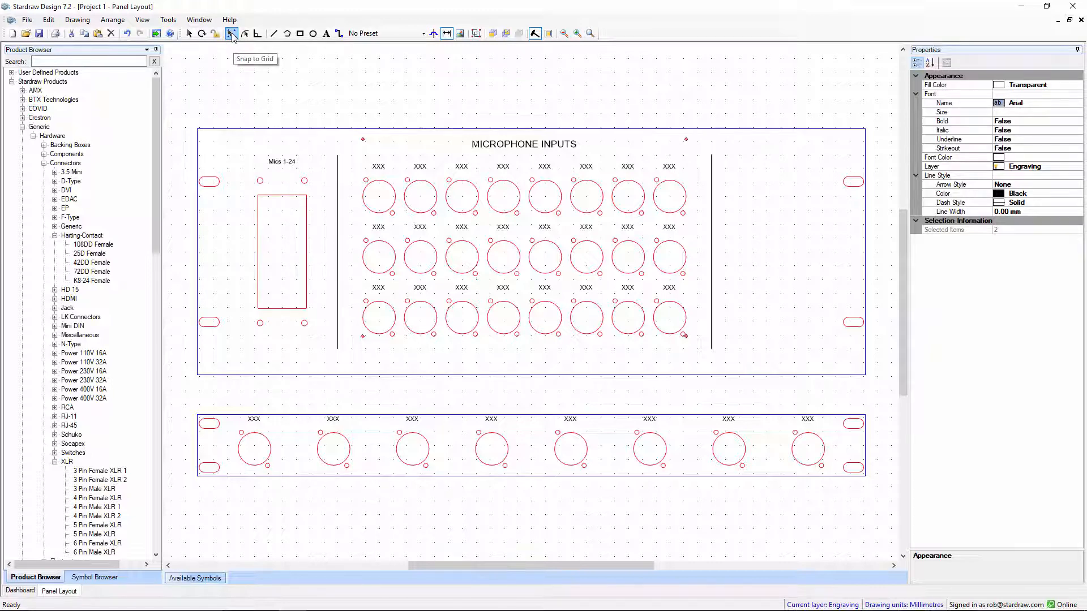
{"action": "mouse_move", "coordinate": [236, 50]}
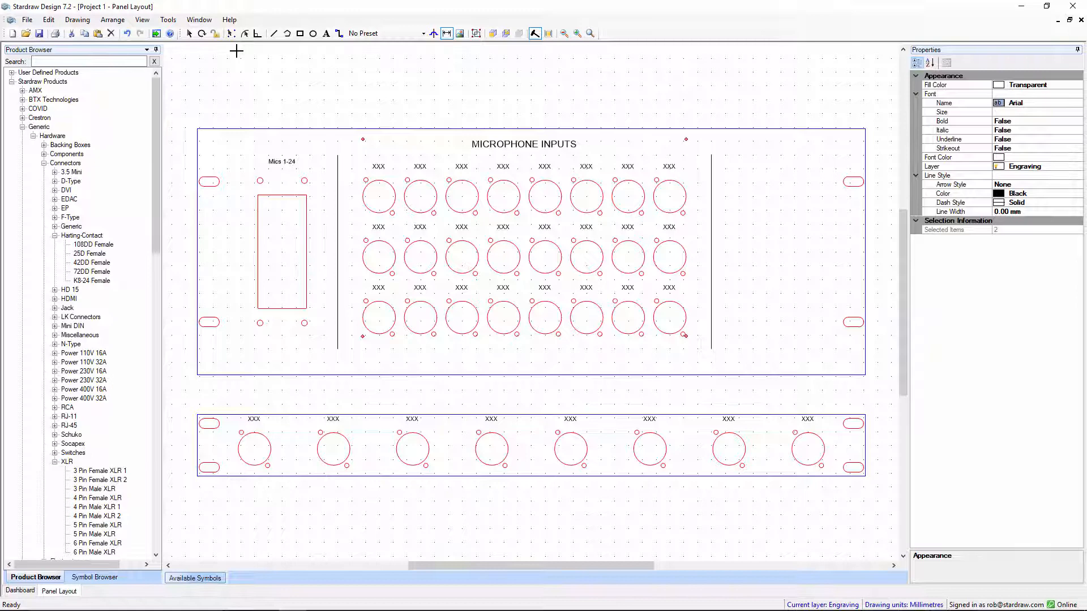
{"action": "mouse_move", "coordinate": [245, 33]}
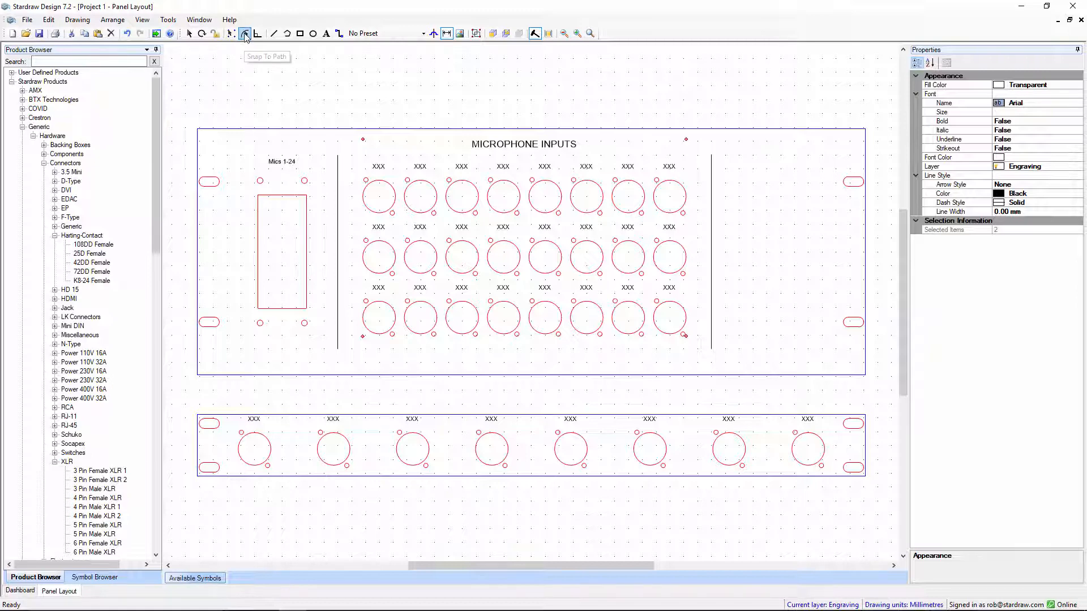
{"action": "mouse_move", "coordinate": [245, 33]}
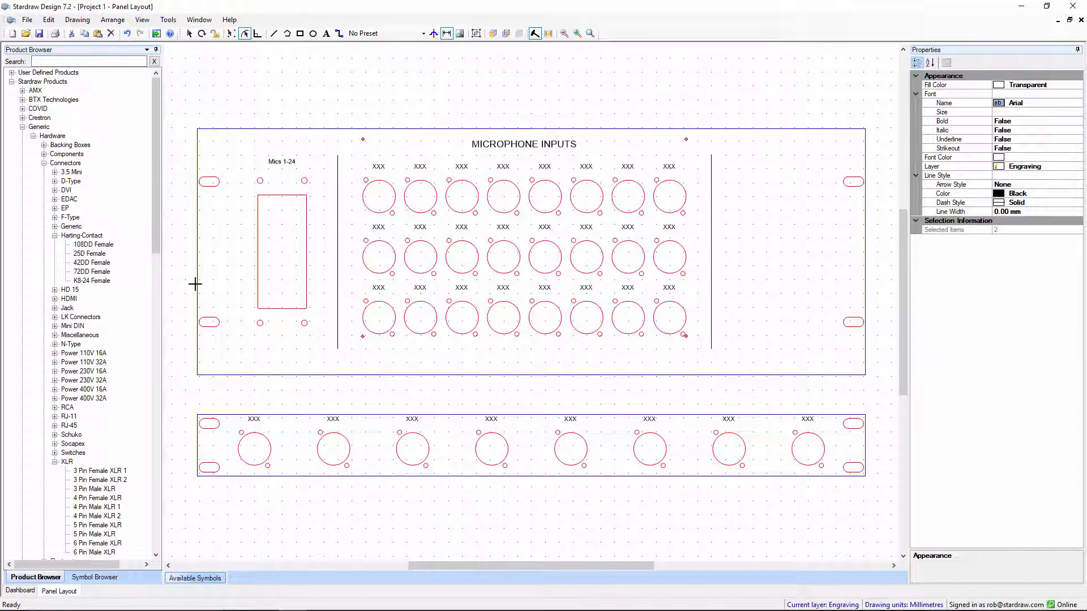
{"action": "mouse_move", "coordinate": [244, 85]}
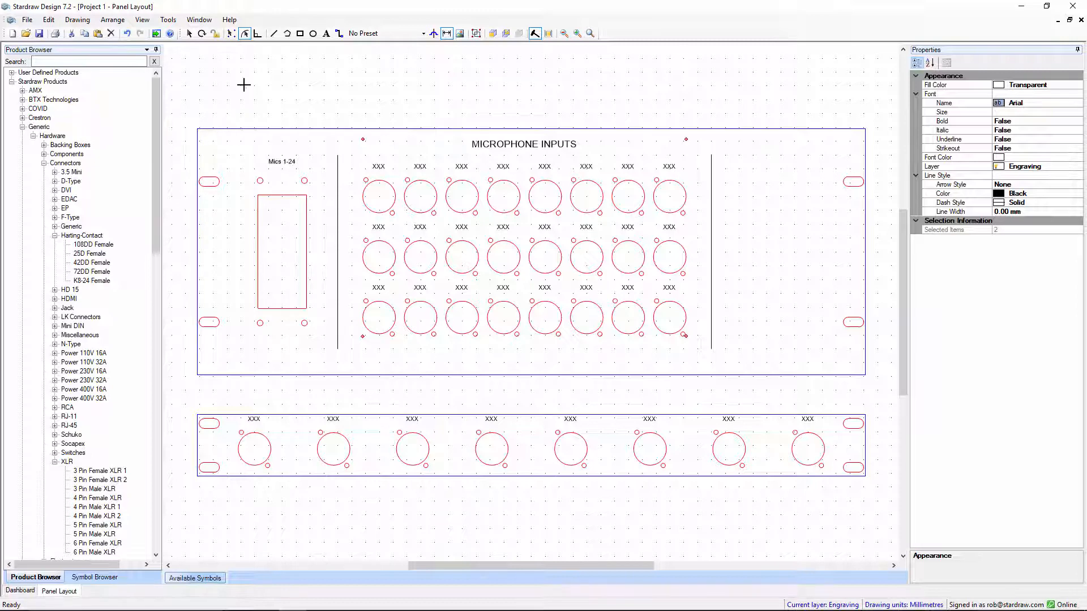
{"action": "mouse_move", "coordinate": [244, 33]}
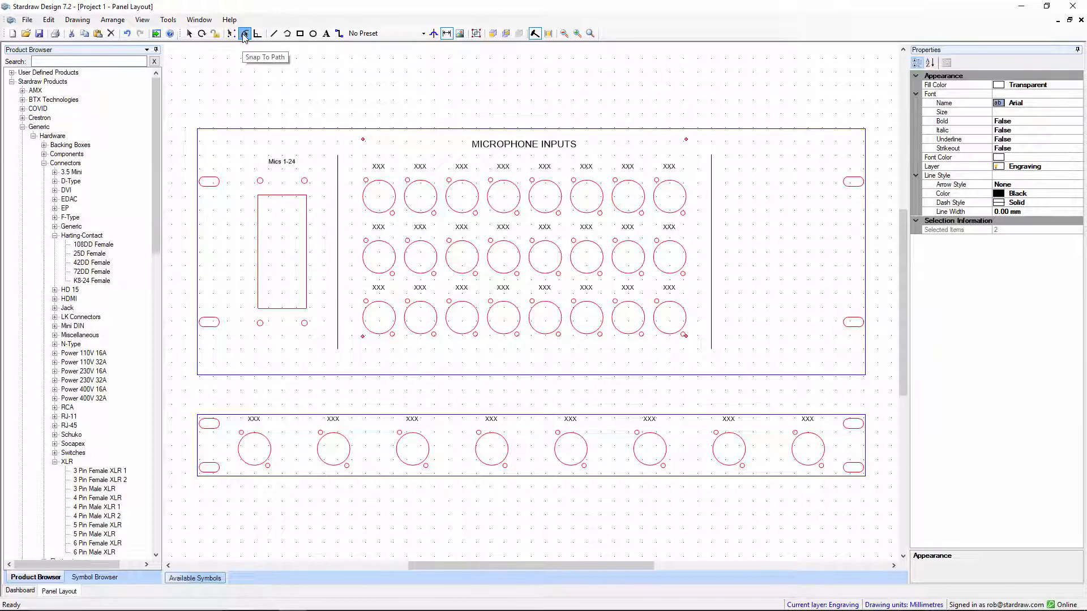
{"action": "mouse_move", "coordinate": [256, 33]}
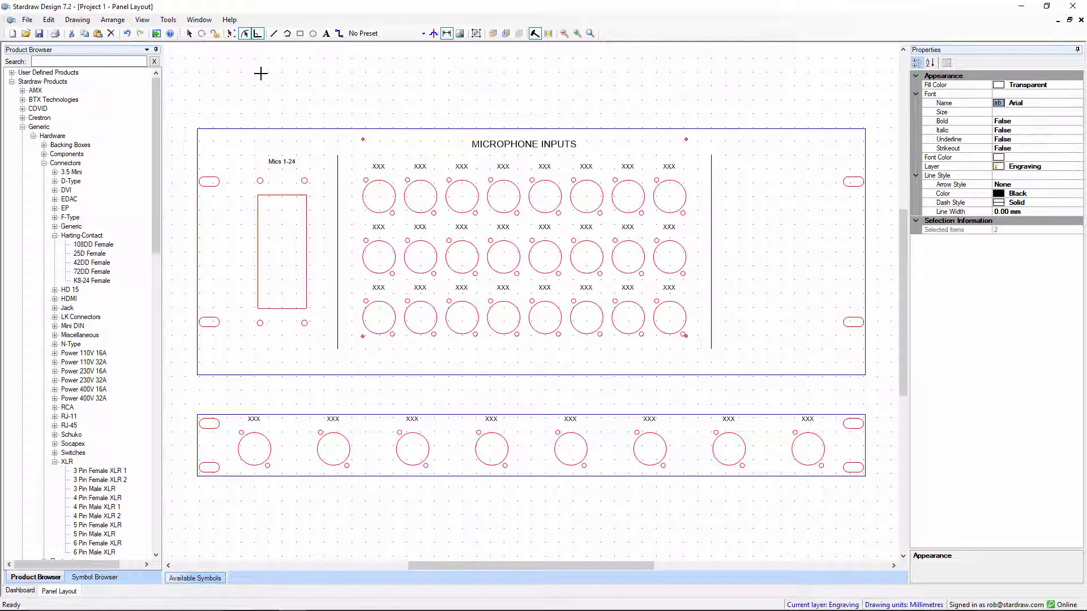
{"action": "mouse_move", "coordinate": [237, 64]}
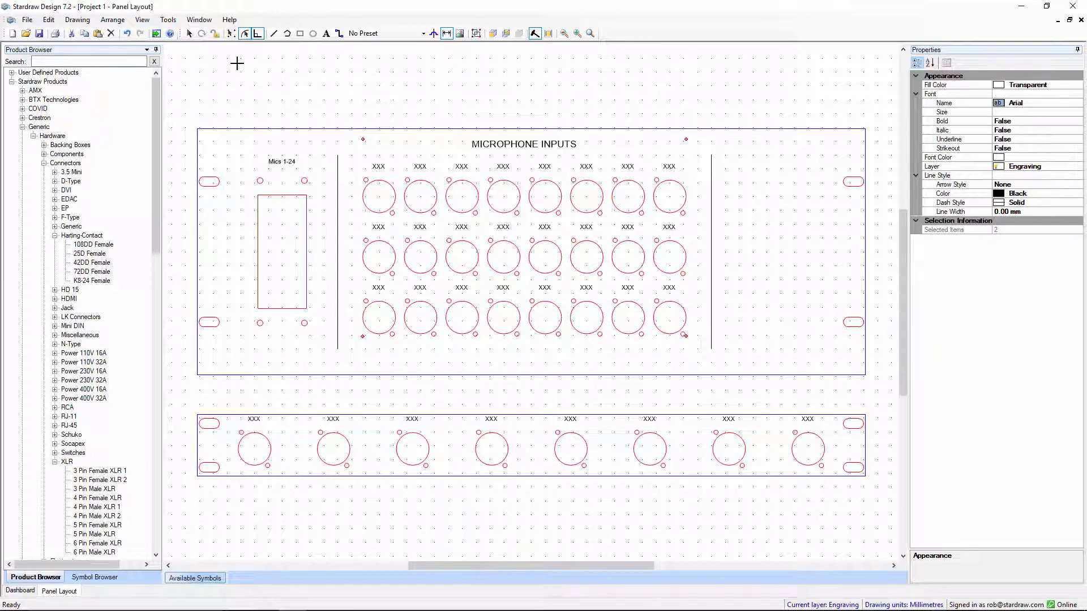
{"action": "mouse_move", "coordinate": [269, 115]}
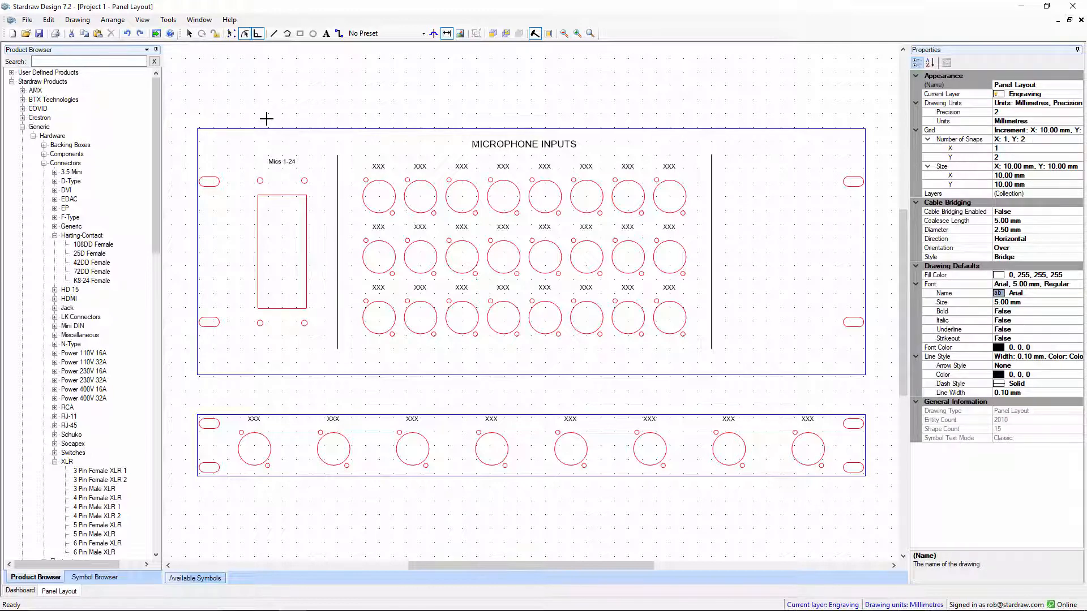
{"action": "mouse_move", "coordinate": [282, 191]}
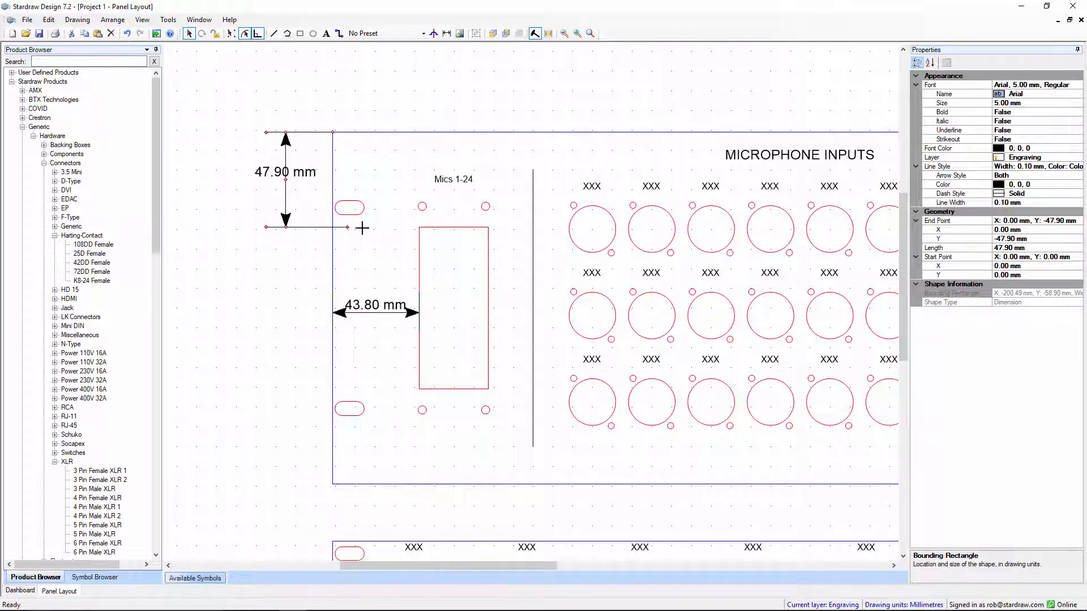
Step: Place the Harting connector dimensions: 47.90 mm from the top edge, 43.80 mm from the left
{"action": "left_click", "coordinate": [374, 312]}
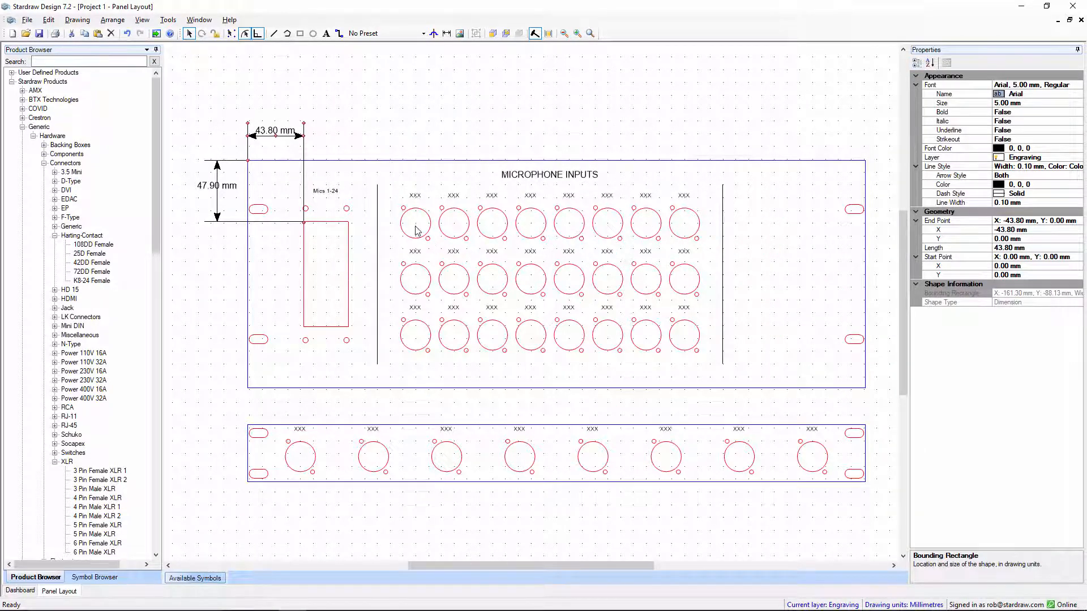
{"action": "mouse_move", "coordinate": [269, 157]}
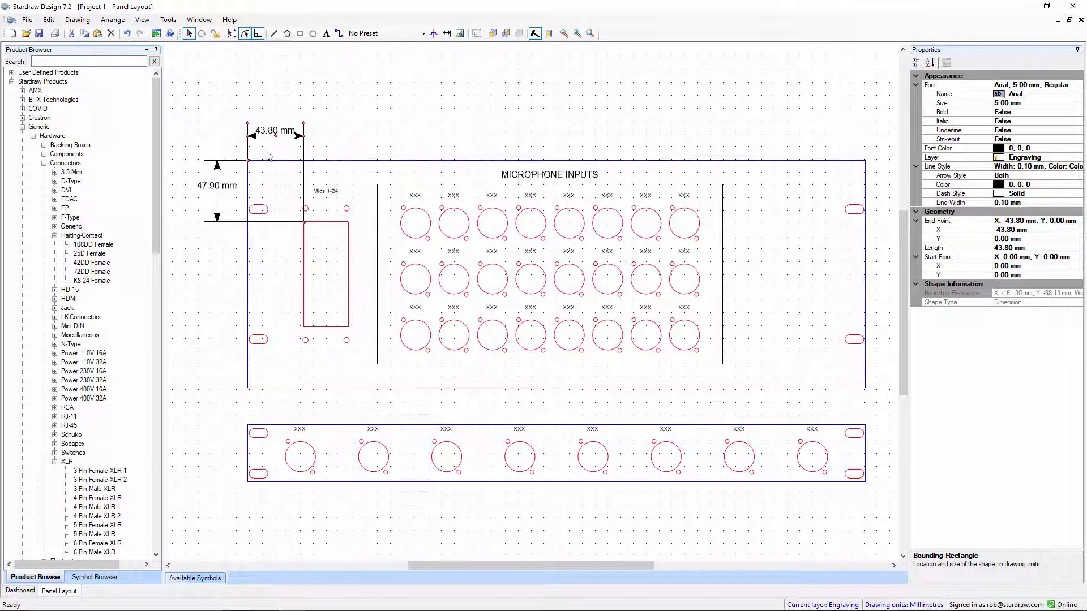
{"action": "left_click", "coordinate": [781, 172]}
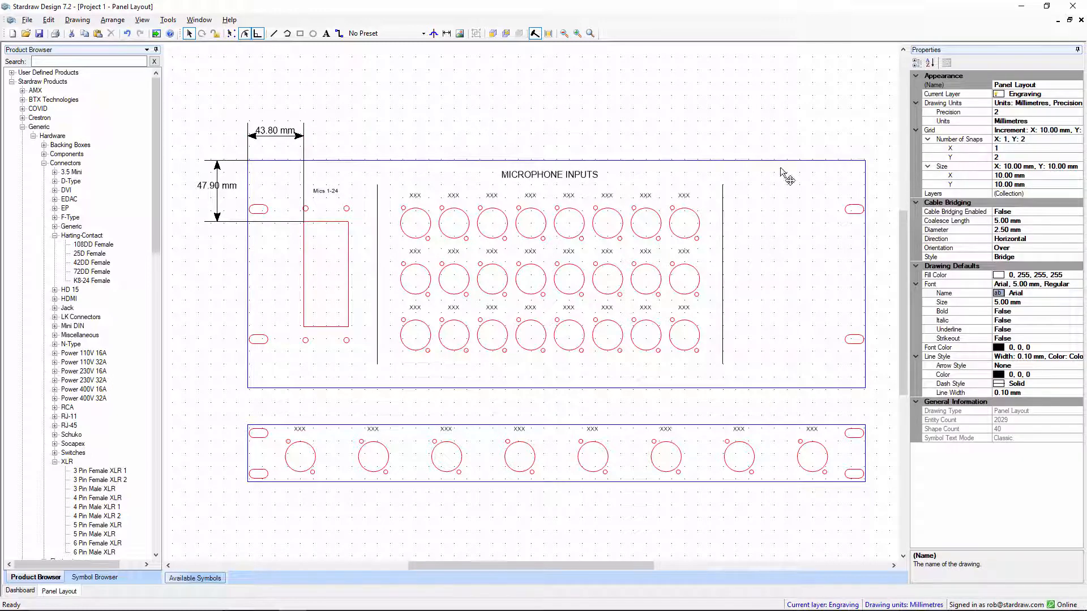
{"action": "left_click", "coordinate": [1011, 120]}
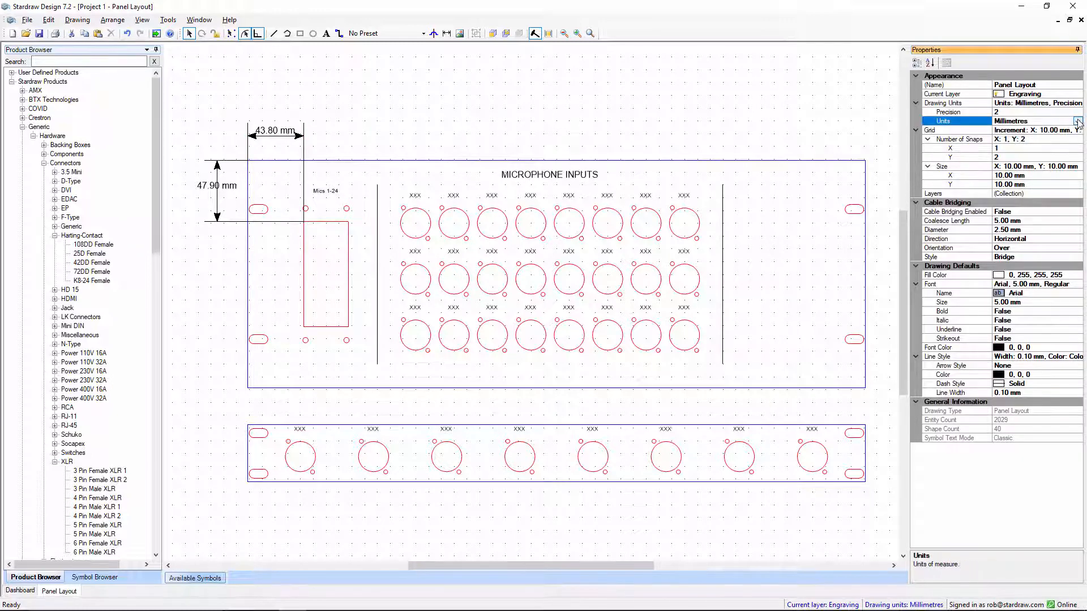
{"action": "left_click", "coordinate": [1077, 121]}
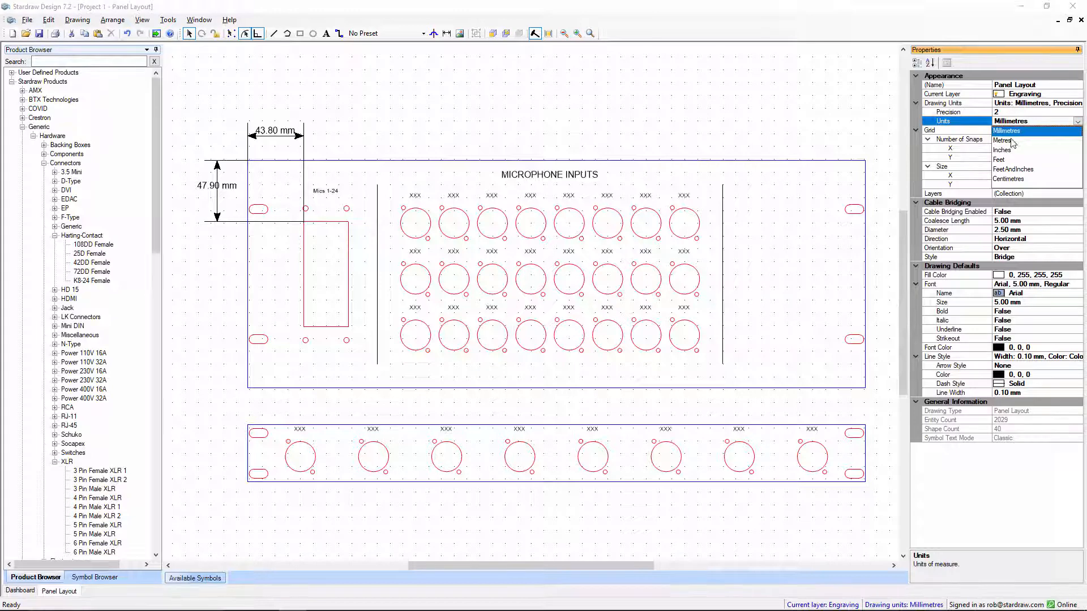
{"action": "left_click", "coordinate": [1003, 149]}
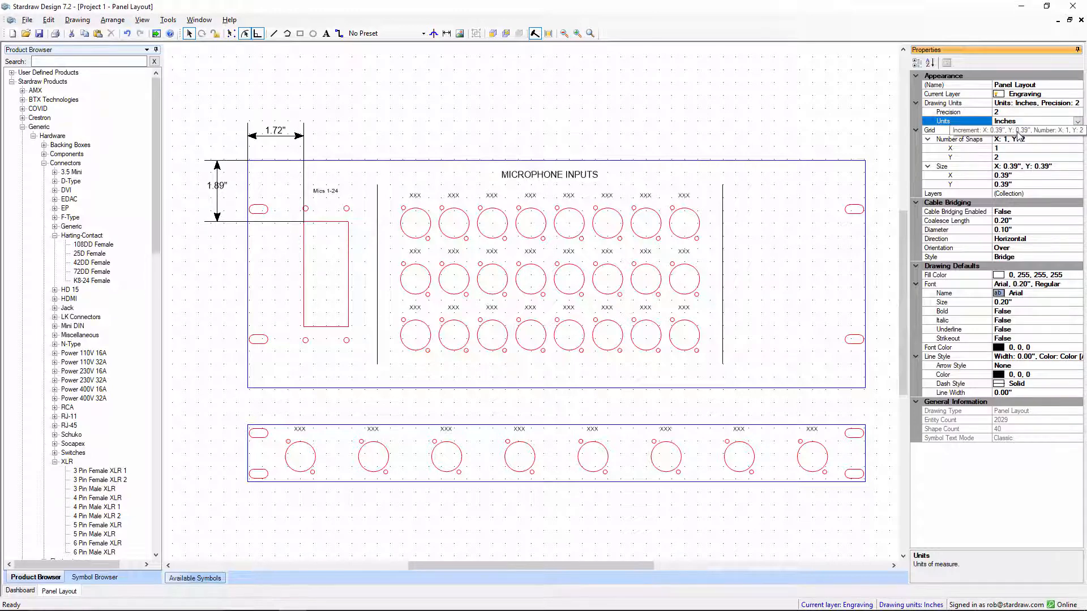
{"action": "left_click", "coordinate": [1032, 120]}
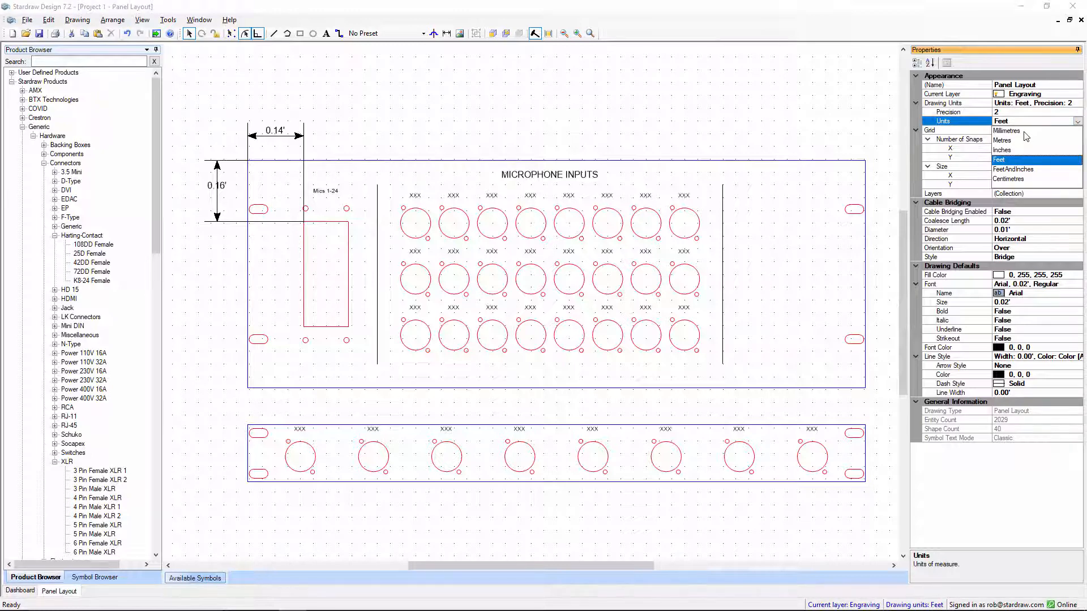
{"action": "left_click", "coordinate": [1003, 130]}
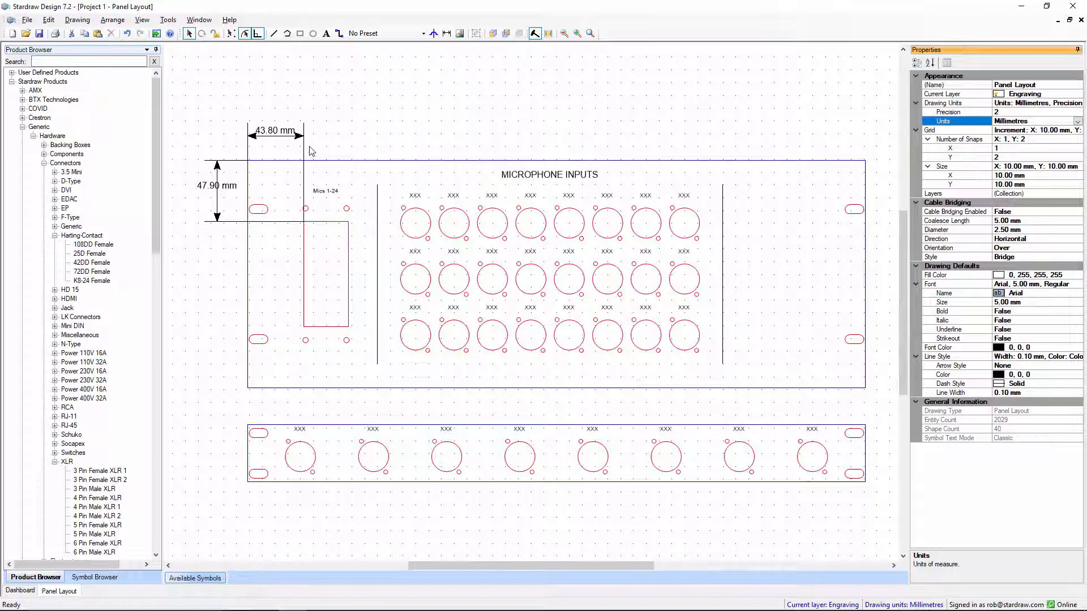
{"action": "left_click", "coordinate": [275, 130]}
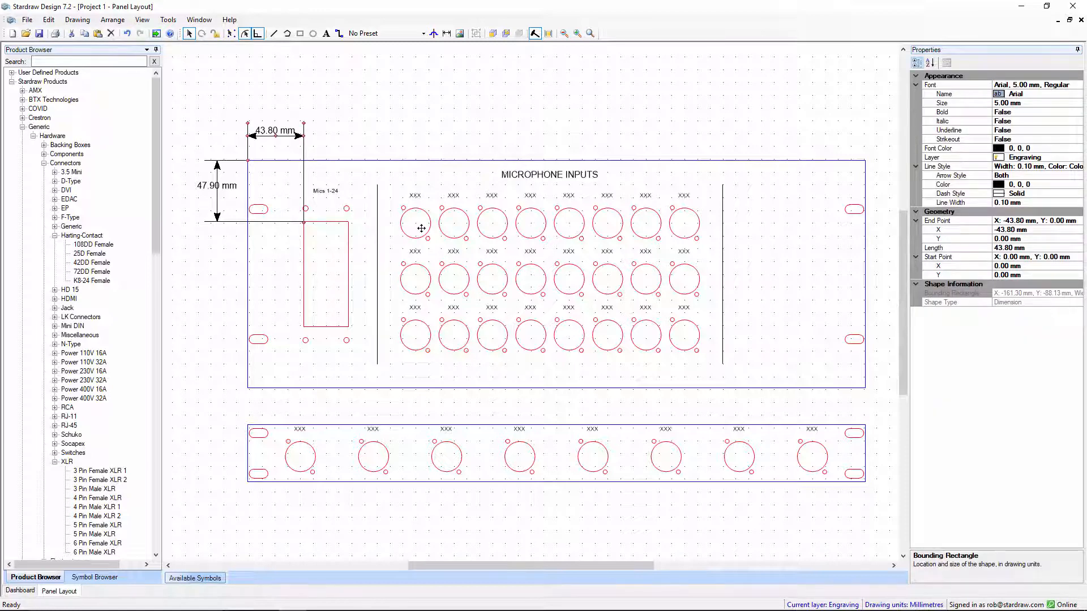
{"action": "mouse_move", "coordinate": [421, 233]}
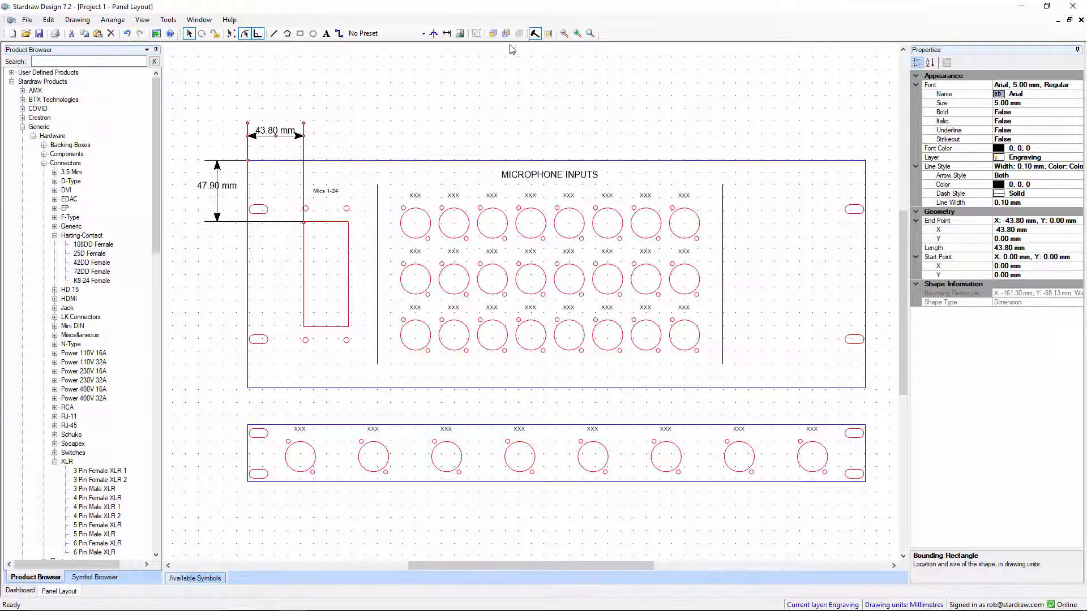
{"action": "mouse_move", "coordinate": [505, 33]}
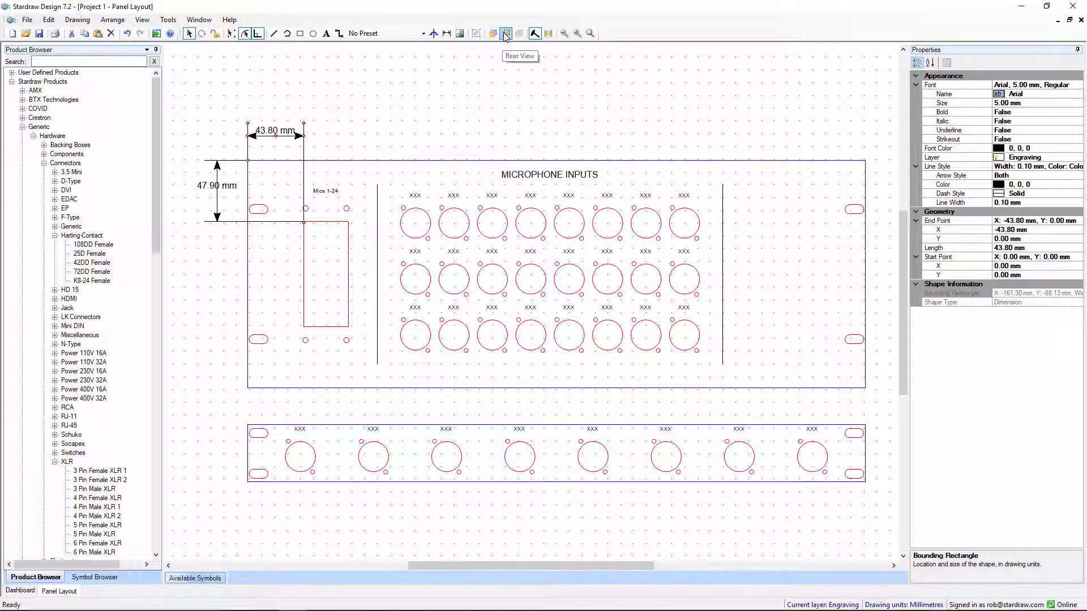
Step: Switch the panel layout to Rear View, showing detailed XLR and Harting connector bodies
{"action": "left_click", "coordinate": [505, 33]}
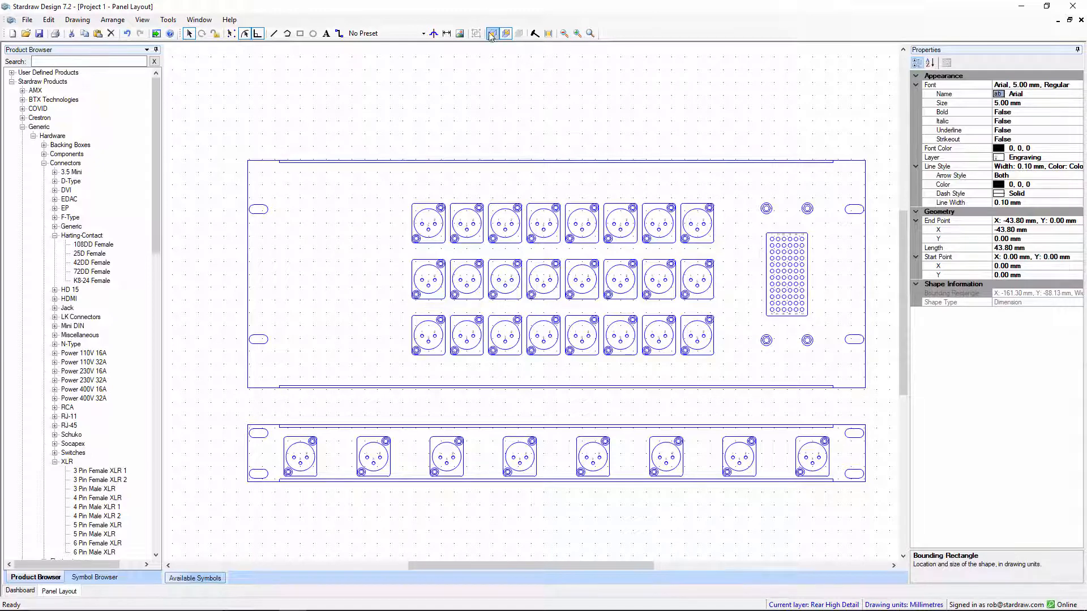
{"action": "left_click", "coordinate": [506, 34]}
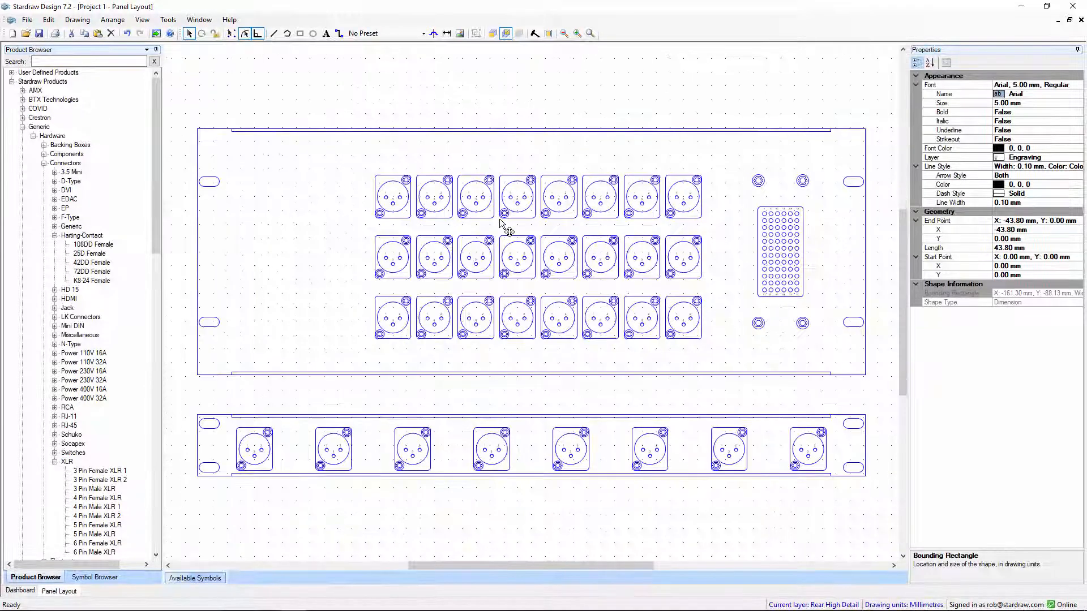
{"action": "mouse_move", "coordinate": [495, 239]}
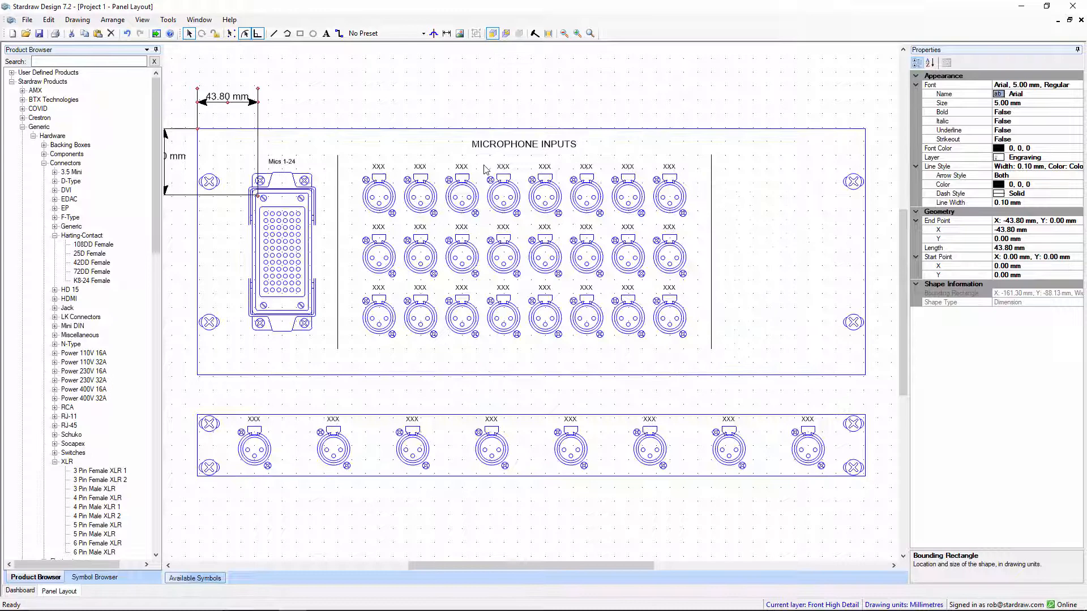
{"action": "mouse_move", "coordinate": [461, 194]}
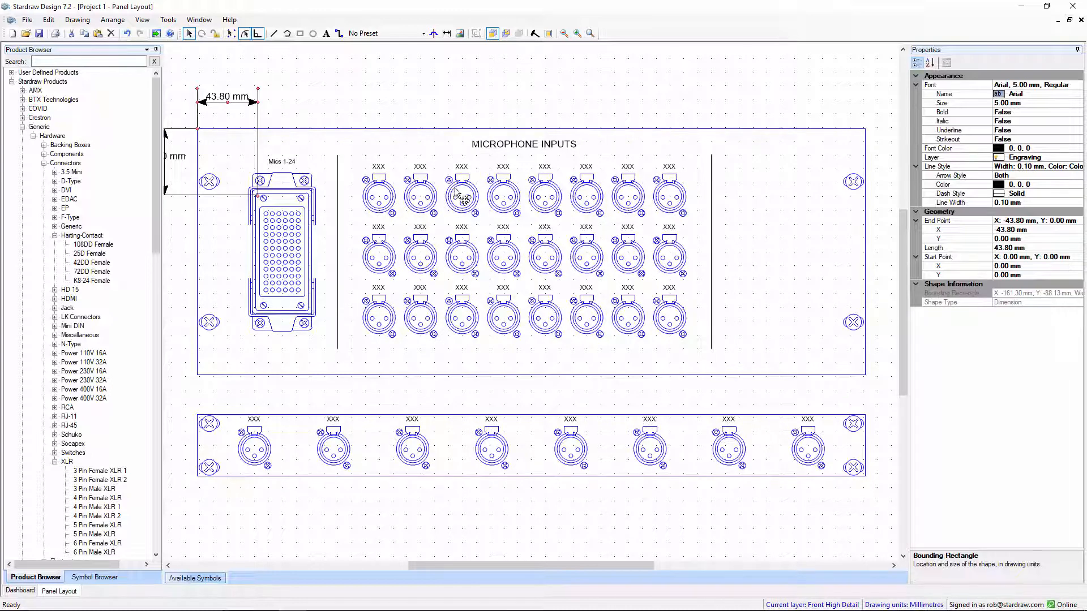